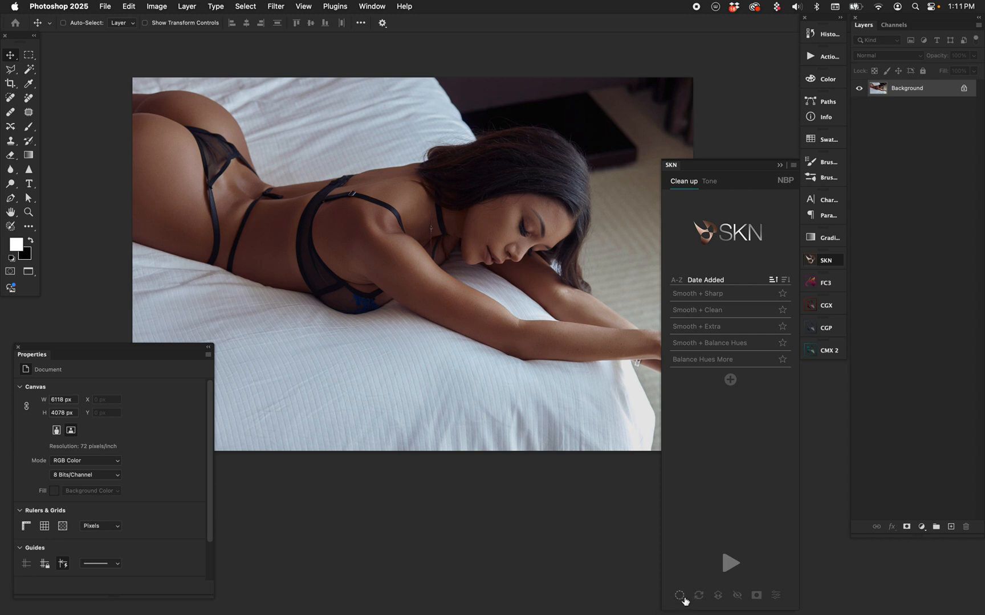
Step: Generate a skin-tone selection with the SKN panel and bring up the new adjustment layer list
{"action": "left_click", "coordinate": [679, 595]}
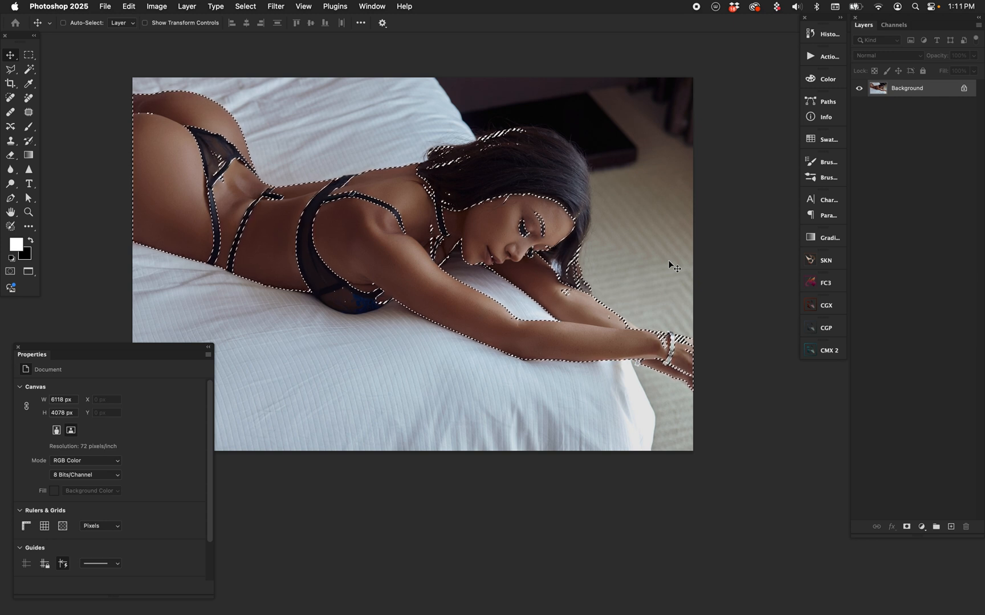
{"action": "left_click", "coordinate": [921, 526]}
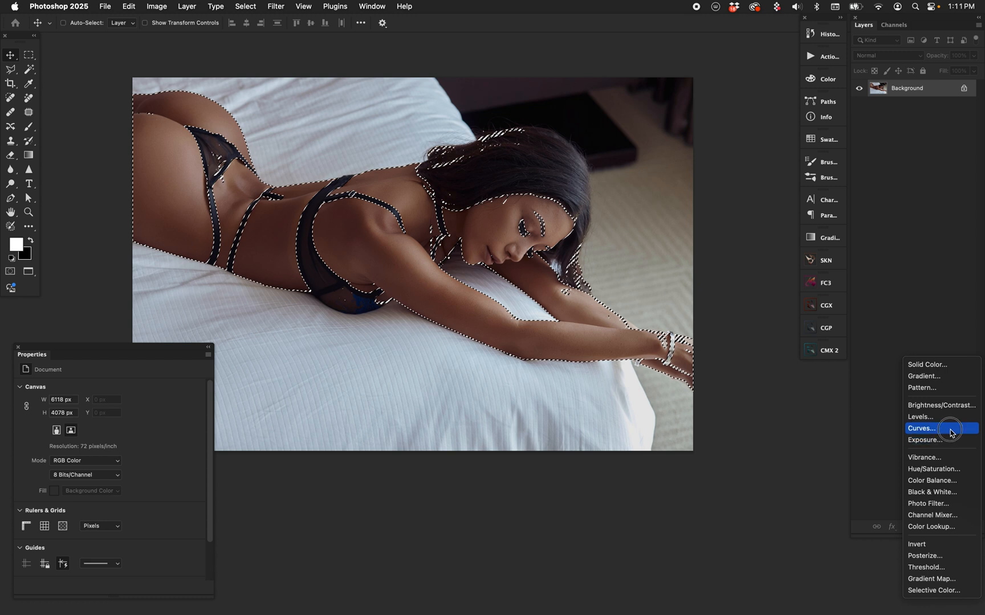
Step: Add a Curves adjustment layer masked to the skin and set its blend mode to Luminosity
{"action": "left_click", "coordinate": [922, 429]}
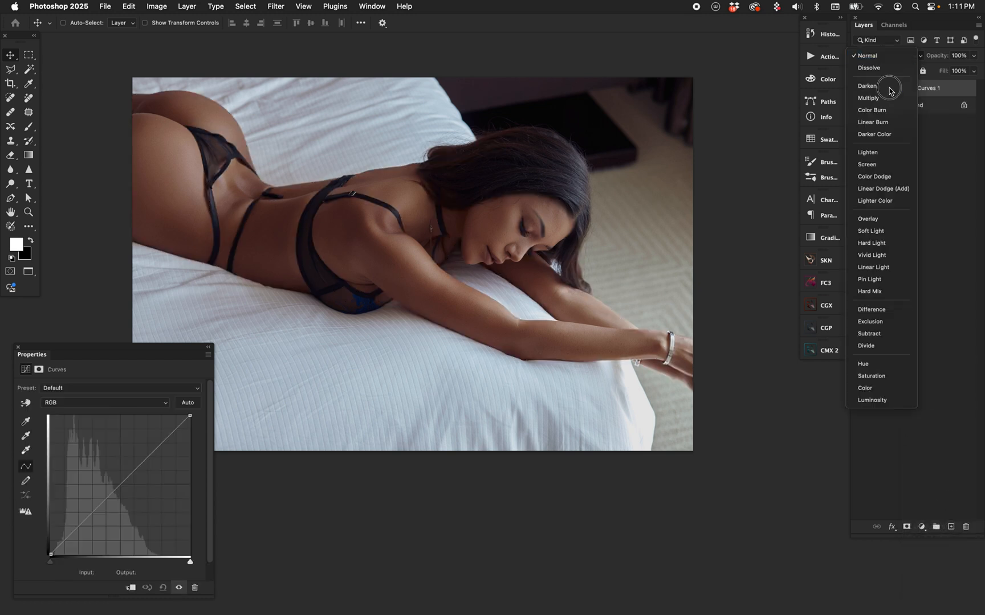
{"action": "left_click", "coordinate": [871, 400]}
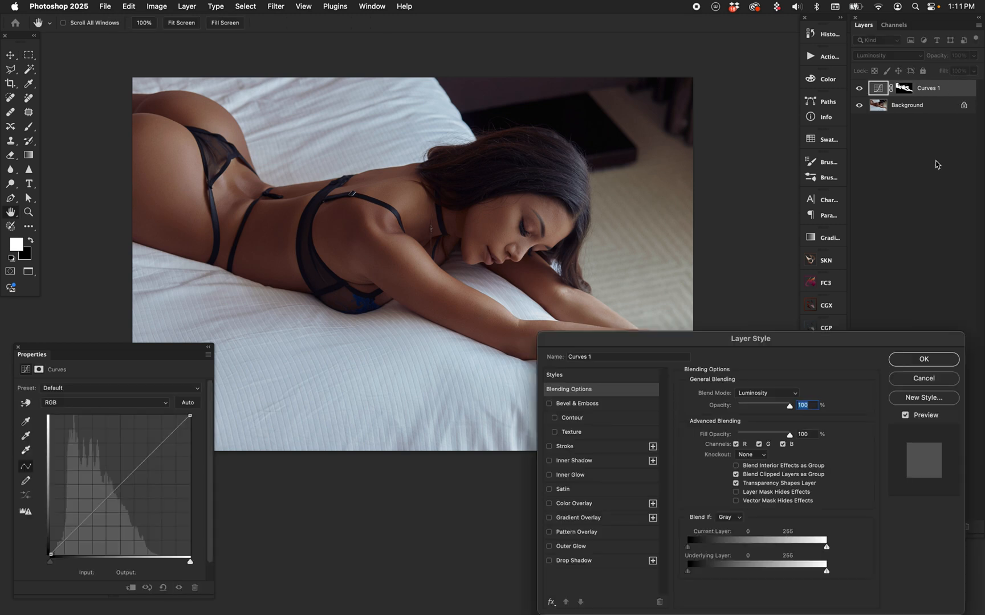
{"action": "mouse_move", "coordinate": [580, 442]}
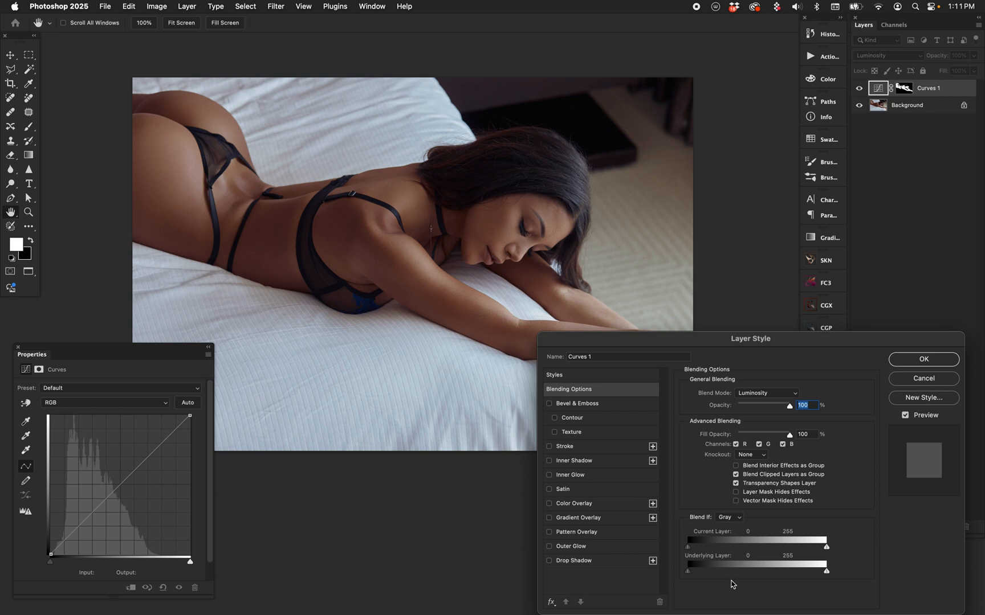
Step: Split the Blend If underlying-layer black slider to start at 52/255 and confirm the Layer Style
{"action": "left_click_drag", "start_coordinate": [687, 570], "coordinate": [703, 570]}
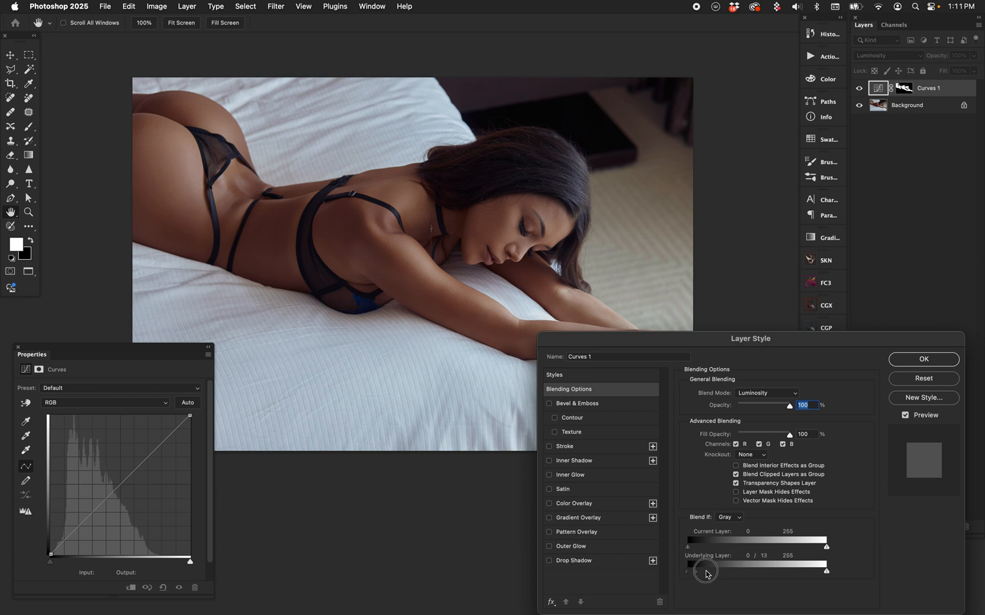
{"action": "left_click_drag", "start_coordinate": [706, 571], "coordinate": [827, 571]}
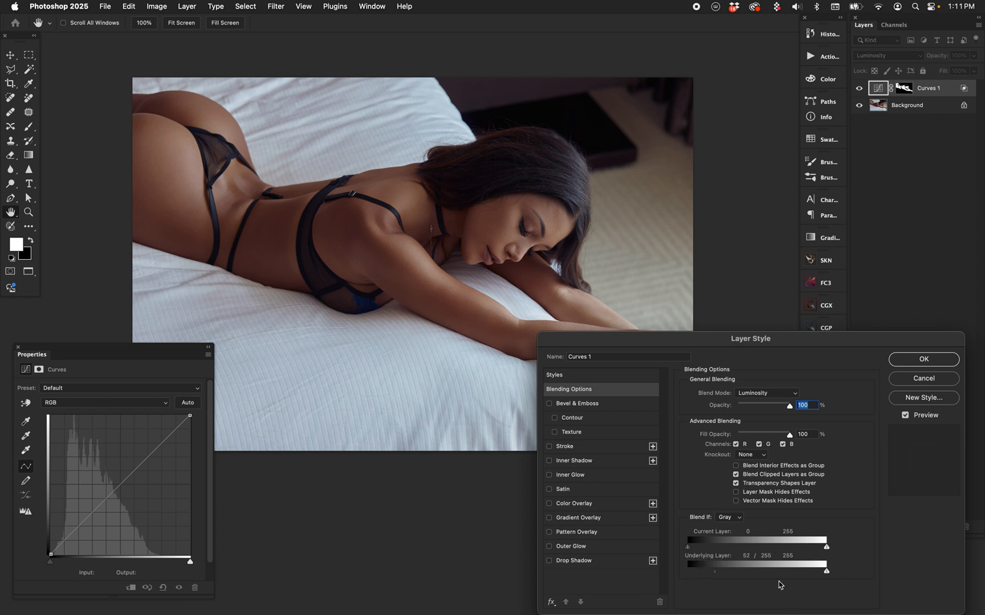
{"action": "mouse_move", "coordinate": [716, 577]}
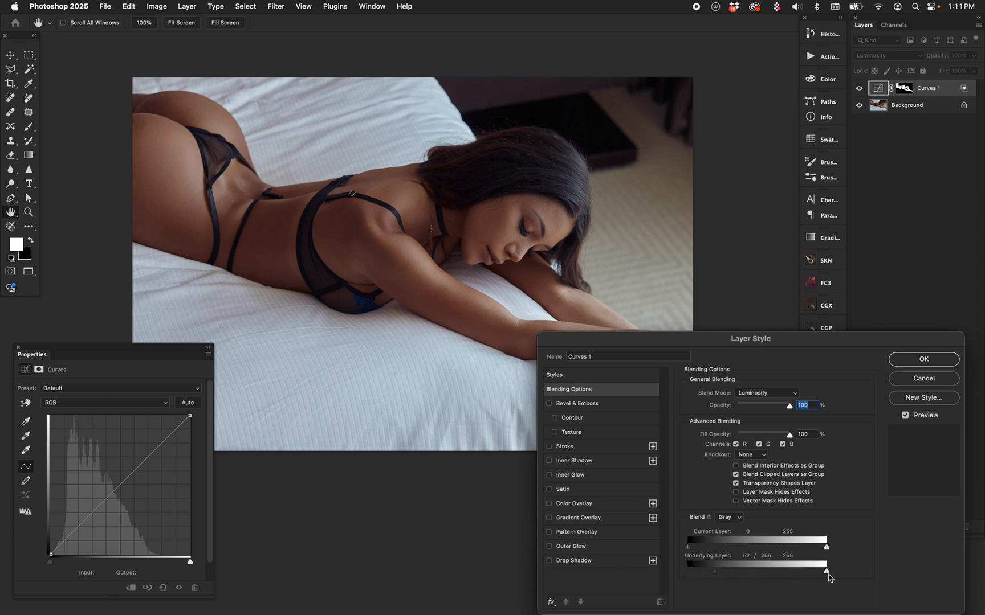
{"action": "mouse_move", "coordinate": [881, 398]}
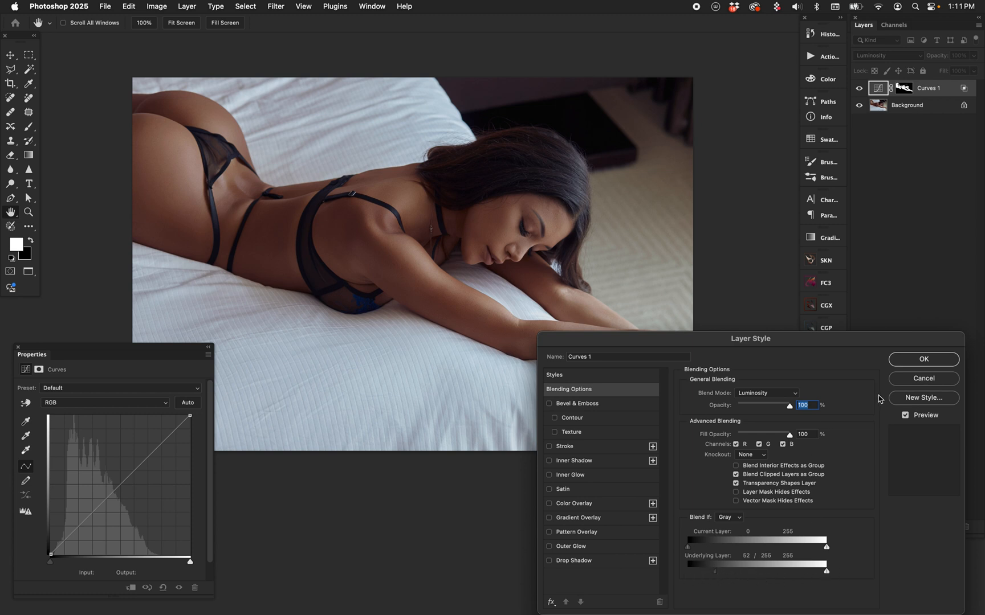
{"action": "left_click", "coordinate": [922, 359]}
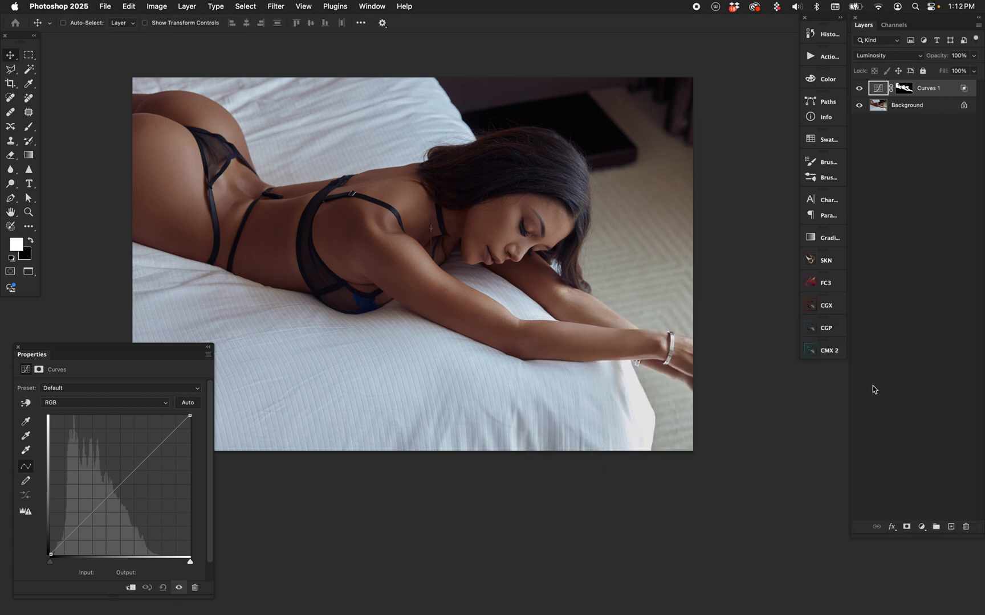
{"action": "mouse_move", "coordinate": [685, 194]}
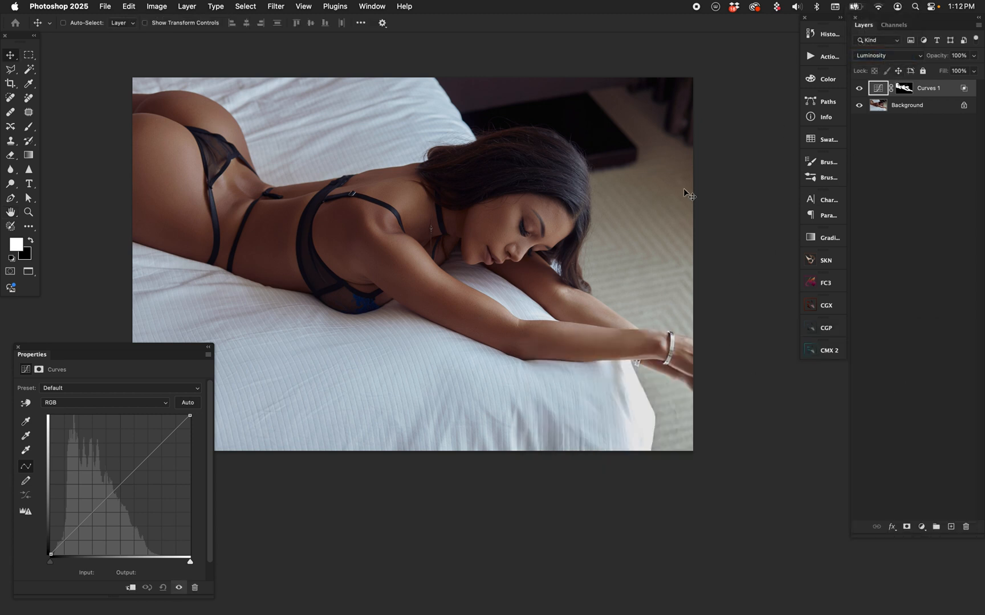
Step: Lift the RGB curve to input 92, output 138 to brighten the skin, then hide the layer to compare
{"action": "left_click", "coordinate": [120, 488]}
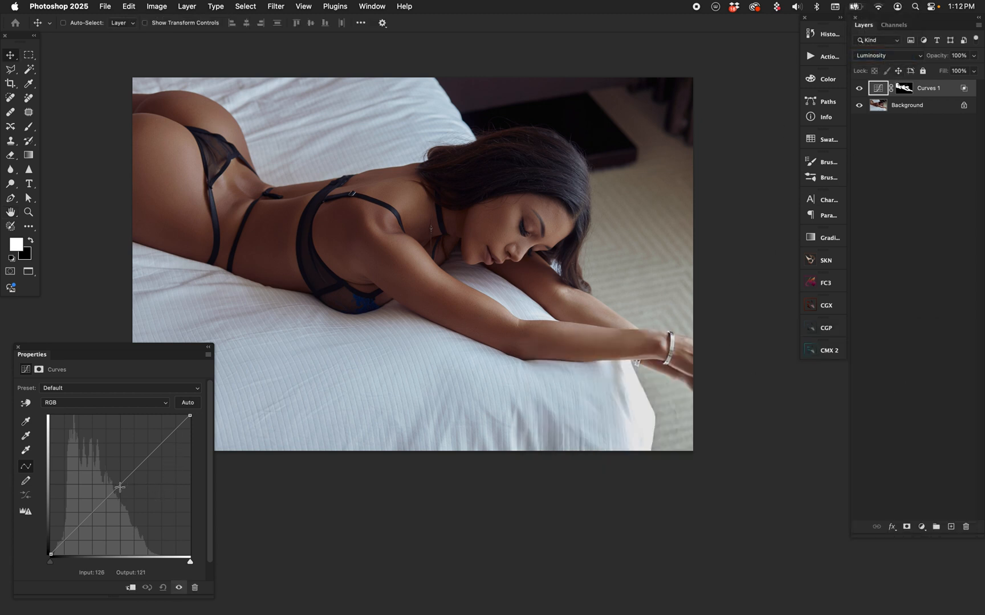
{"action": "left_click_drag", "start_coordinate": [119, 489], "coordinate": [91, 468]}
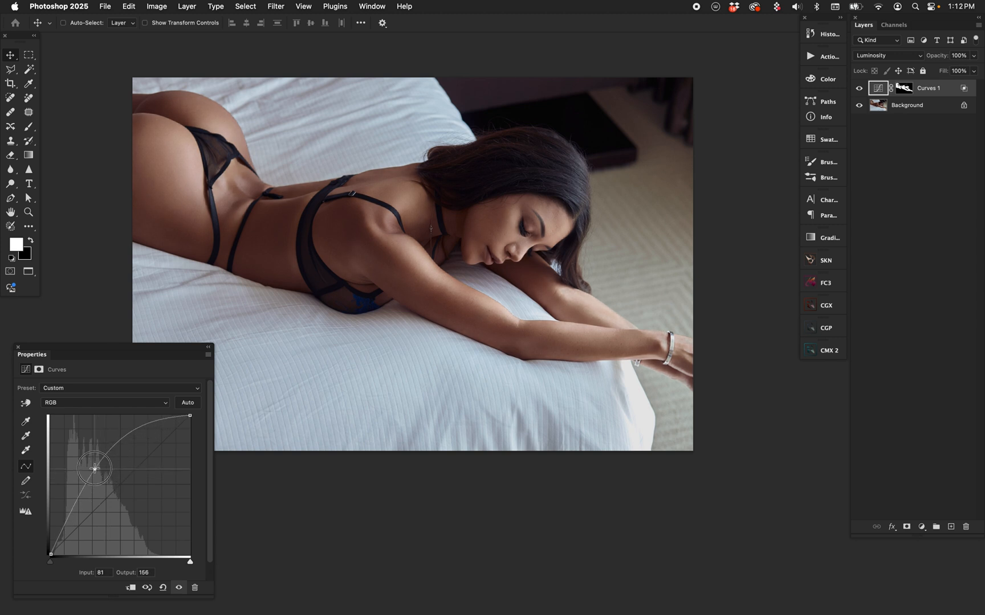
{"action": "left_click_drag", "start_coordinate": [91, 468], "coordinate": [97, 473]}
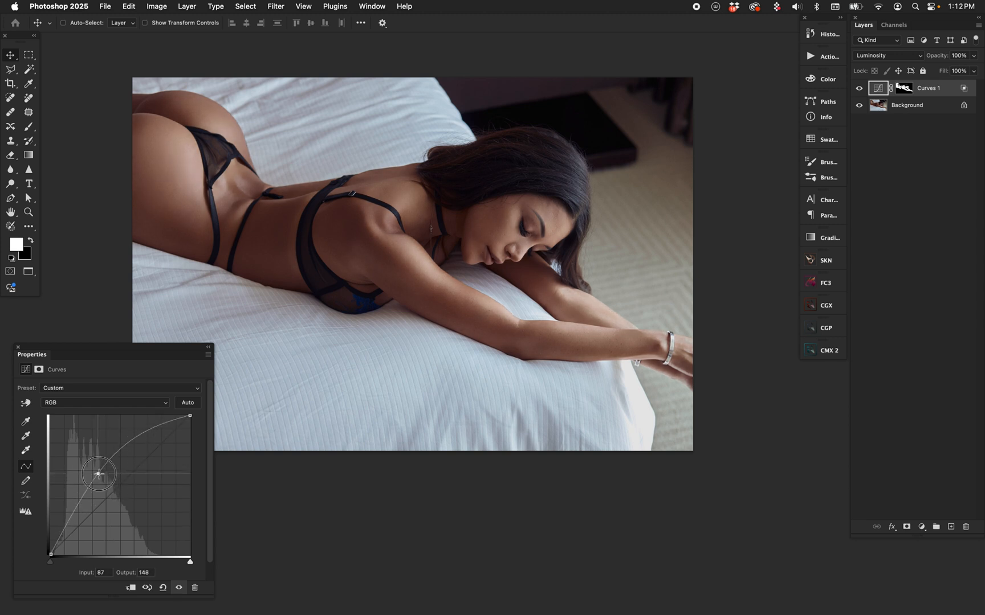
{"action": "left_click_drag", "start_coordinate": [96, 473], "coordinate": [109, 487]}
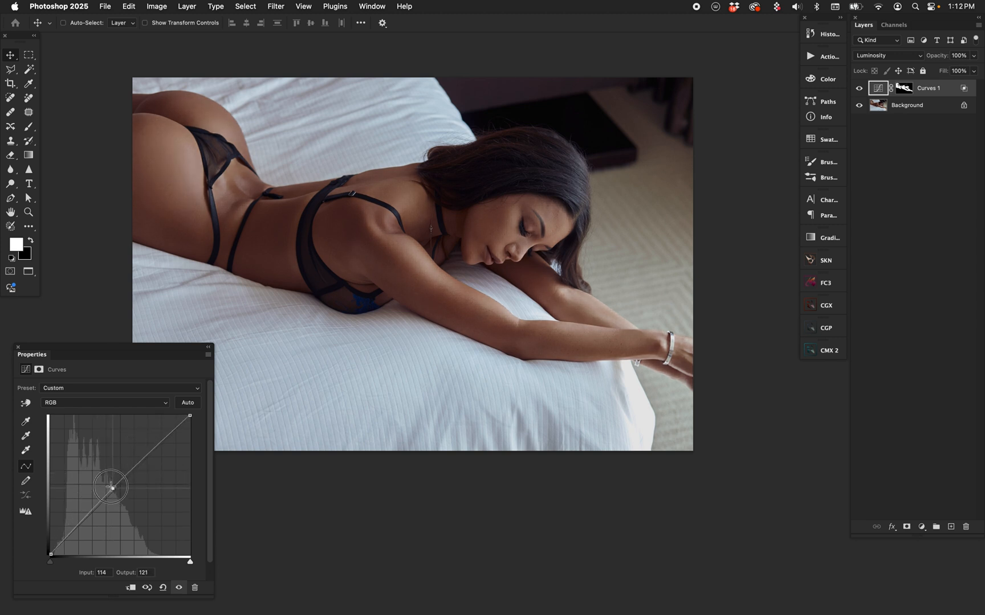
{"action": "left_click_drag", "start_coordinate": [109, 487], "coordinate": [101, 477]}
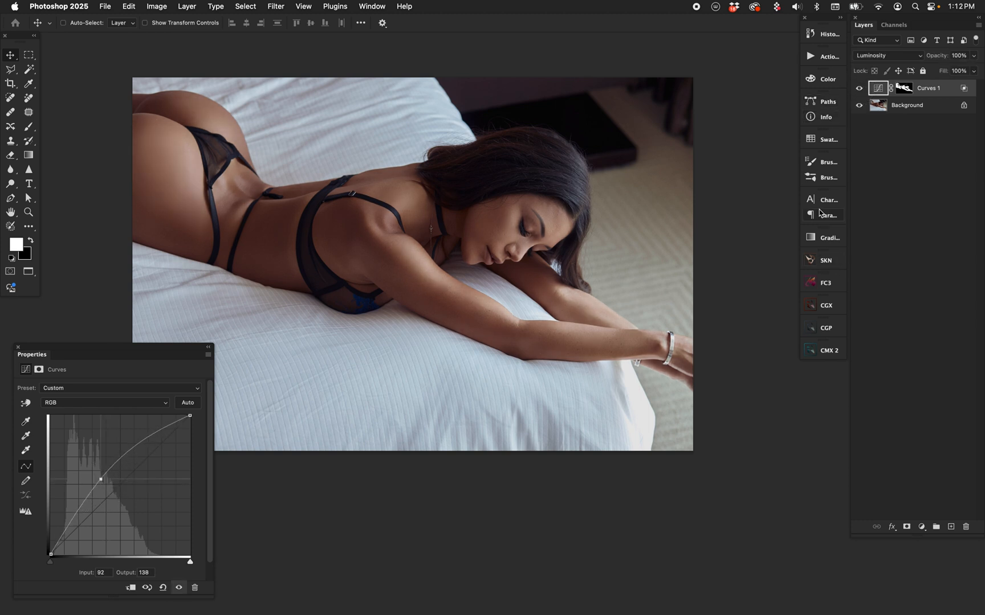
{"action": "mouse_move", "coordinate": [821, 214]}
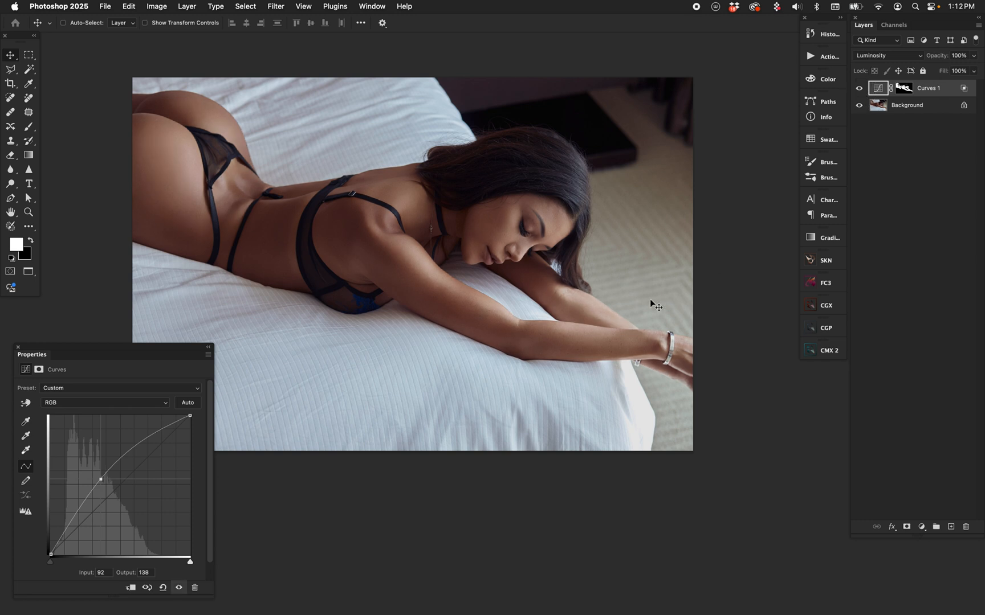
{"action": "mouse_move", "coordinate": [758, 304]}
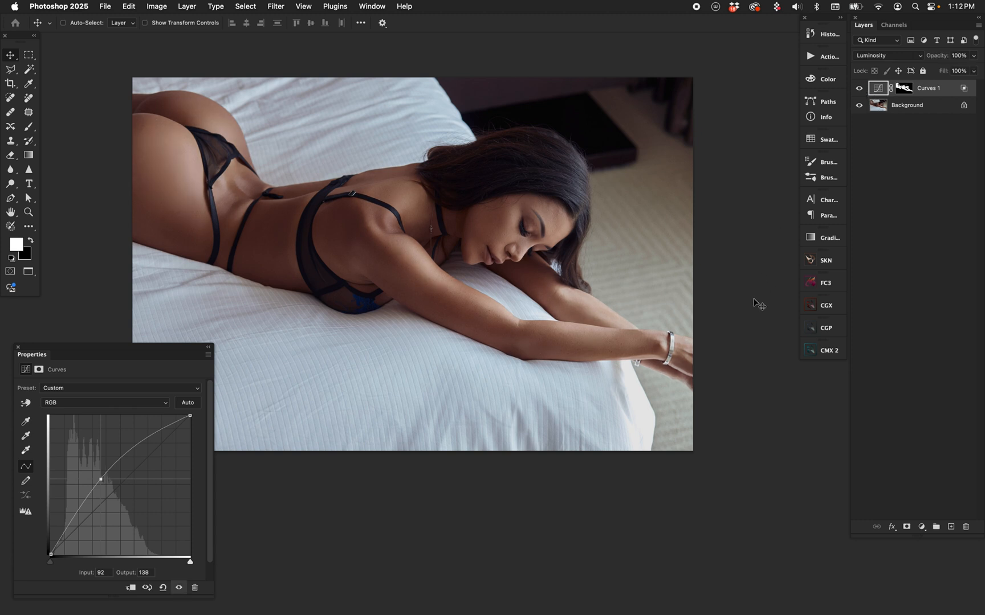
{"action": "mouse_move", "coordinate": [743, 337]}
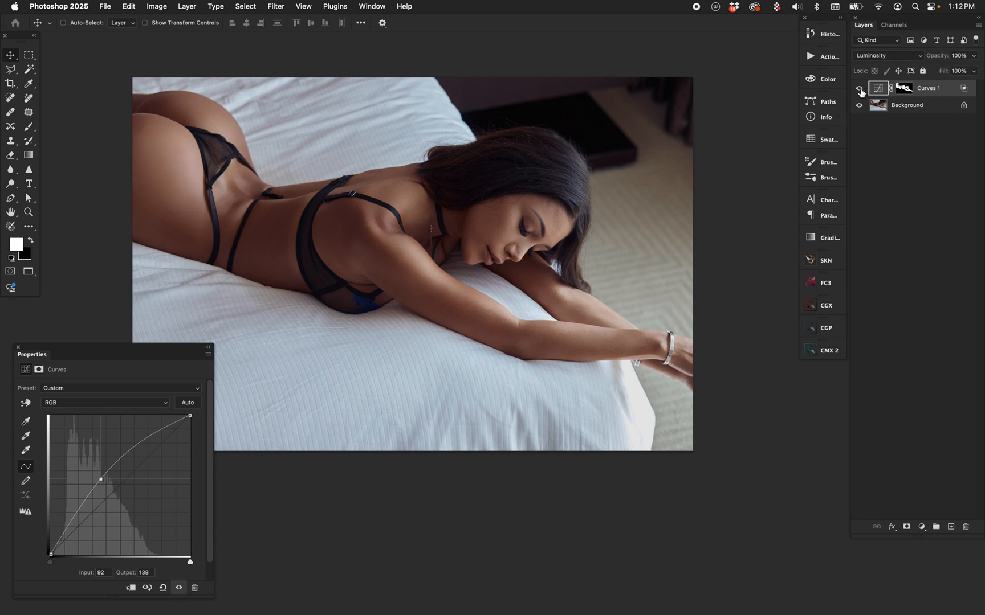
{"action": "left_click", "coordinate": [859, 88]}
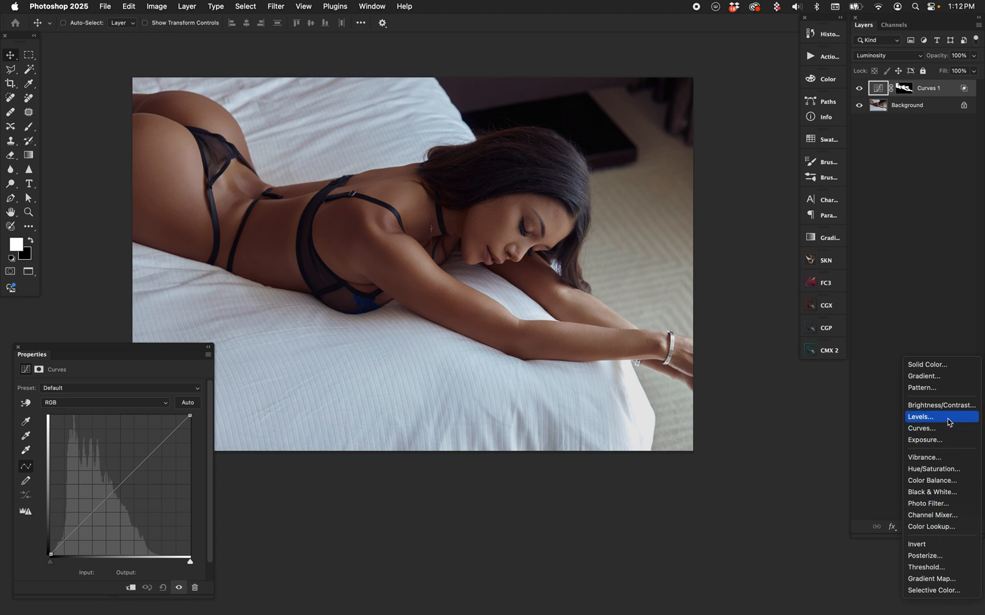
{"action": "left_click", "coordinate": [920, 416]}
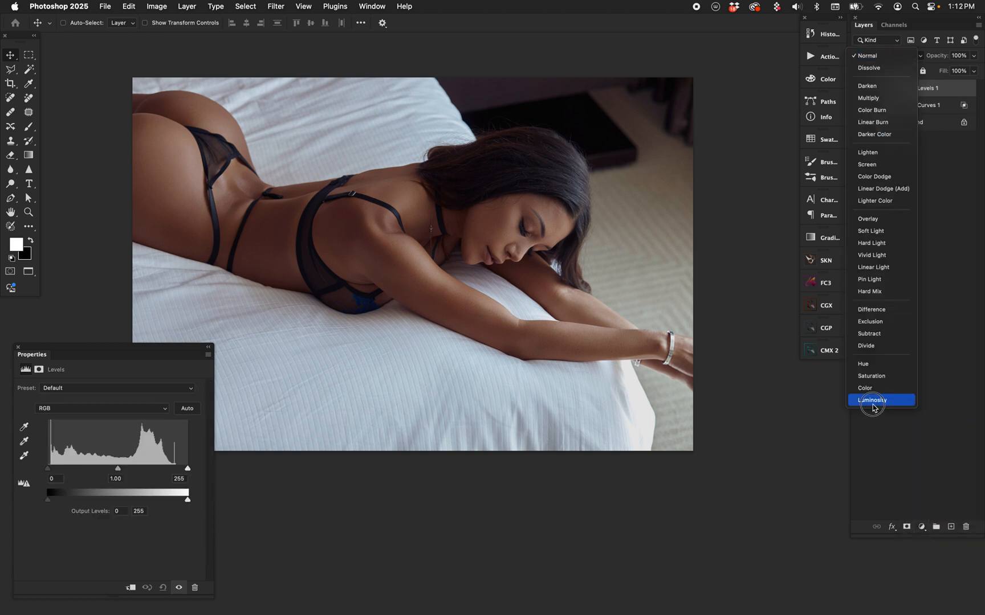
{"action": "left_click", "coordinate": [872, 400]}
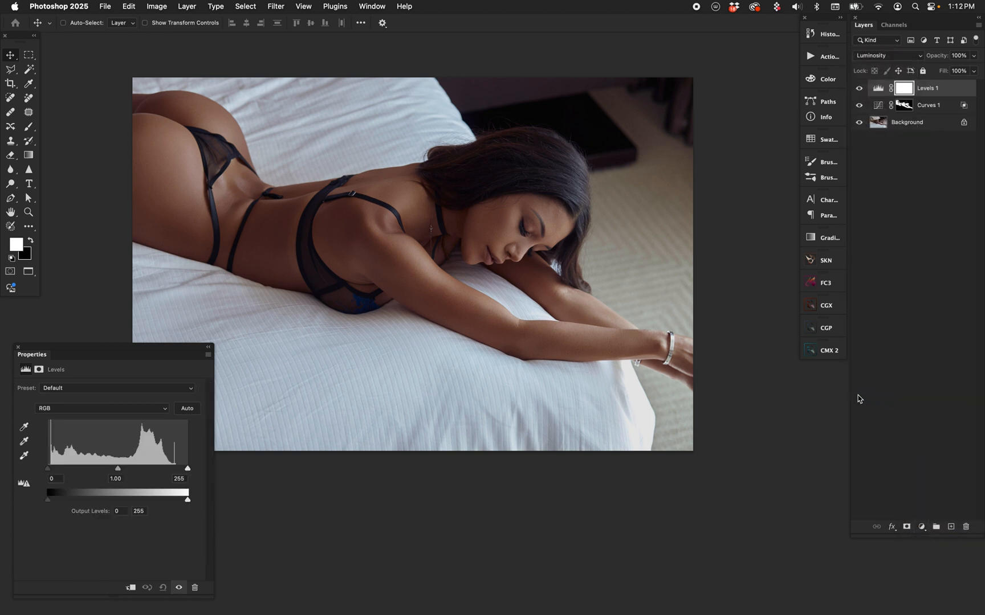
{"action": "left_click", "coordinate": [923, 88]}
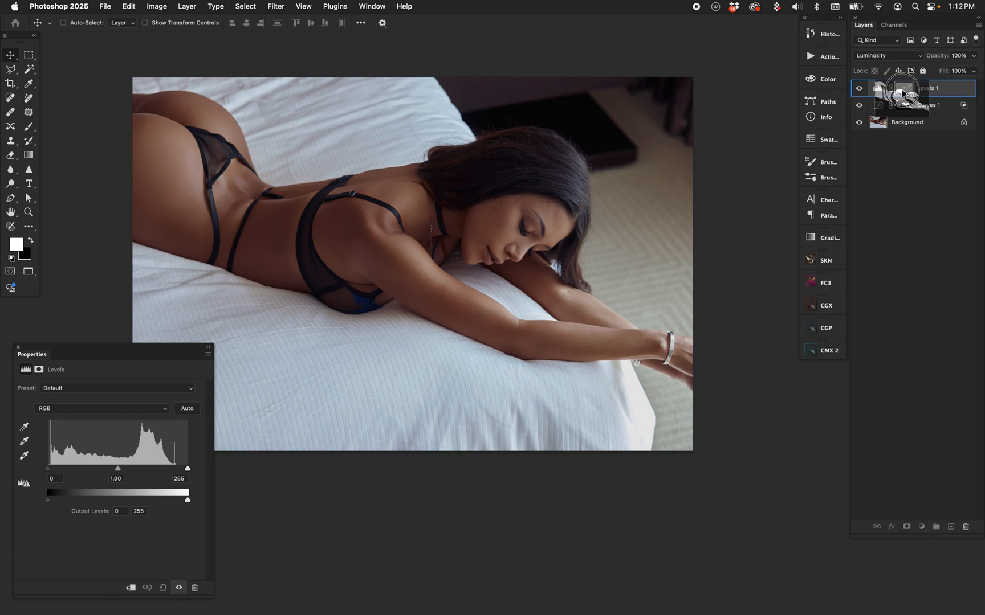
{"action": "double_click", "coordinate": [911, 87]}
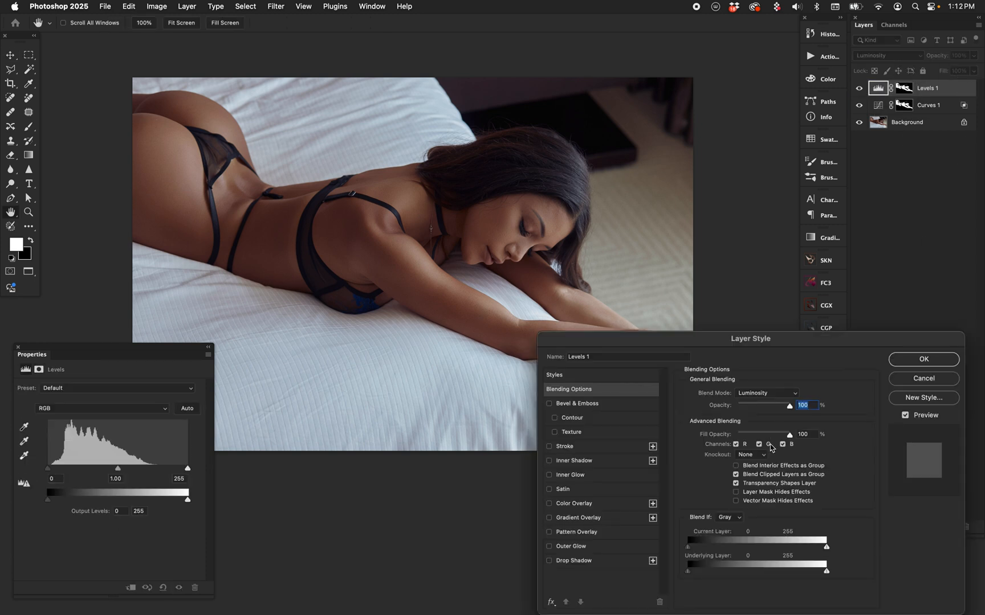
{"action": "left_click_drag", "start_coordinate": [687, 570], "coordinate": [746, 570]}
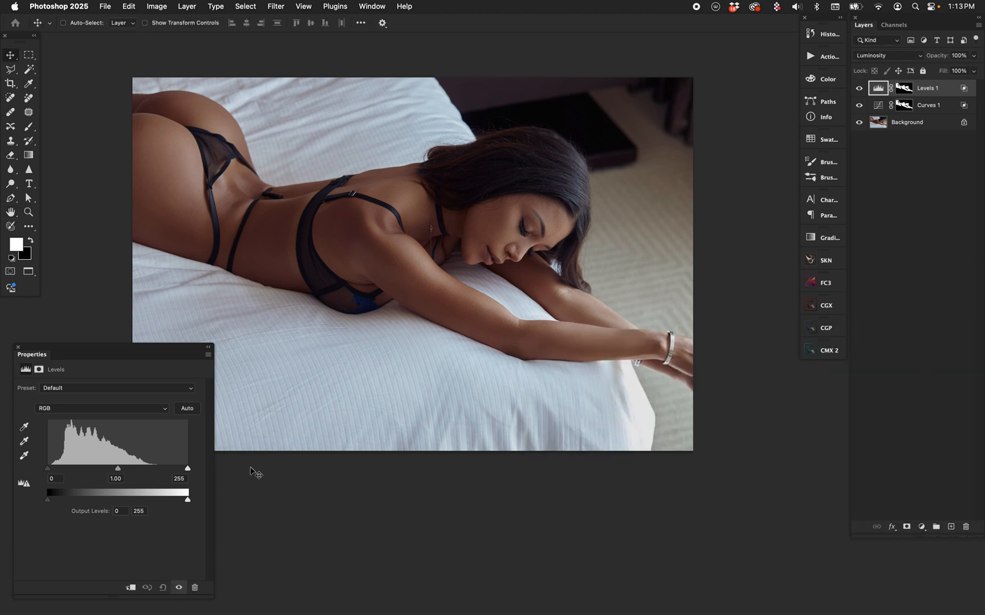
Step: Lower the Levels white input to 194 to brighten highlights, ending with only the Background layer
{"action": "left_click_drag", "start_coordinate": [187, 468], "coordinate": [186, 469]}
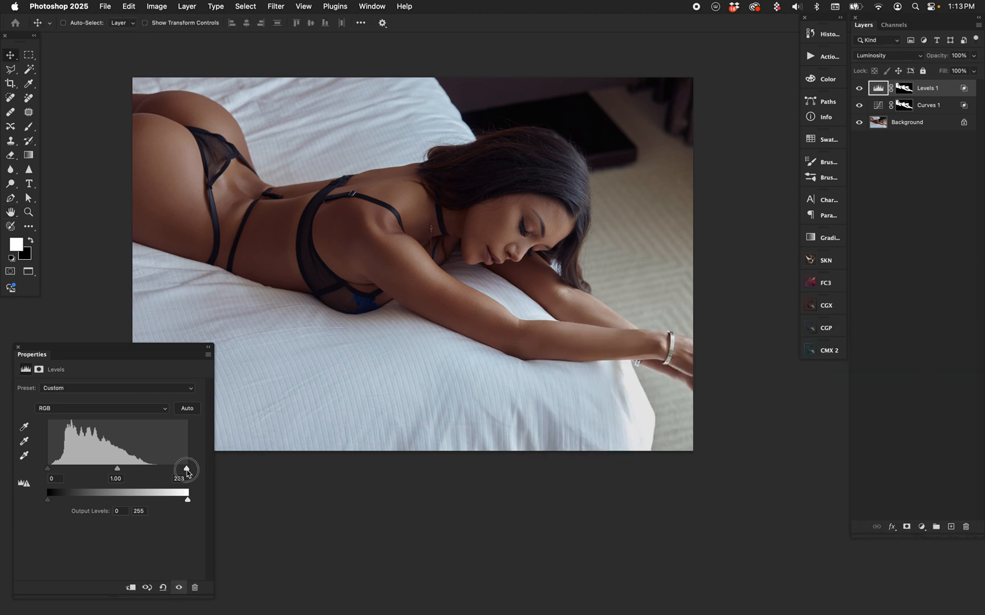
{"action": "left_click_drag", "start_coordinate": [185, 470], "coordinate": [147, 470]}
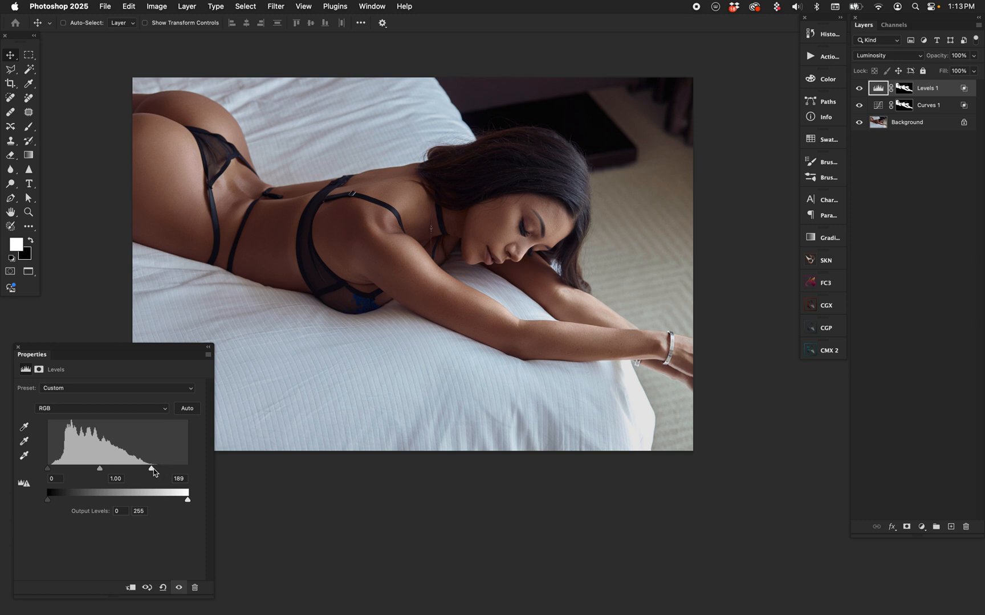
{"action": "left_click_drag", "start_coordinate": [150, 468], "coordinate": [96, 468]}
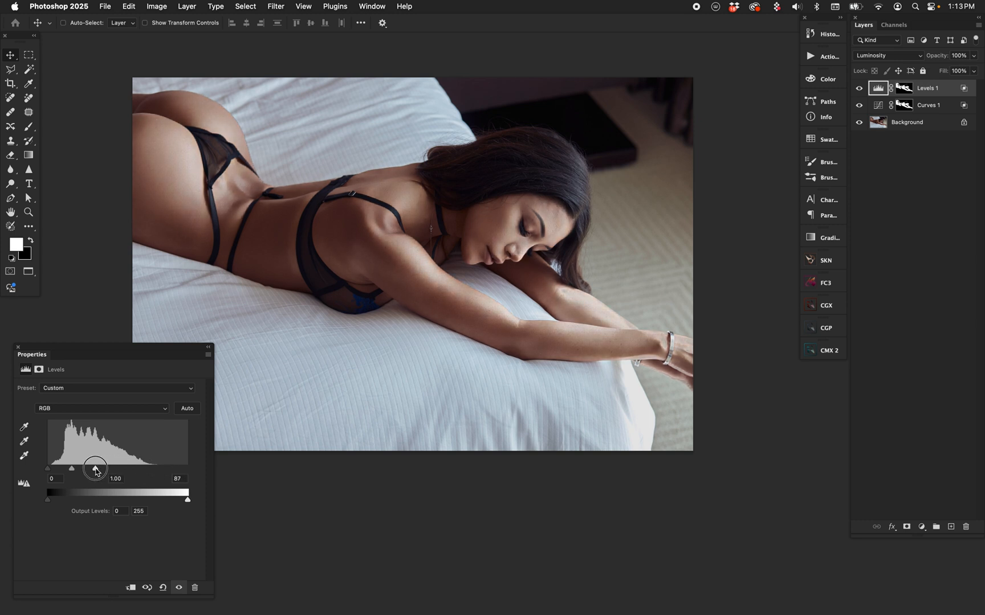
{"action": "left_click_drag", "start_coordinate": [95, 469], "coordinate": [120, 468]}
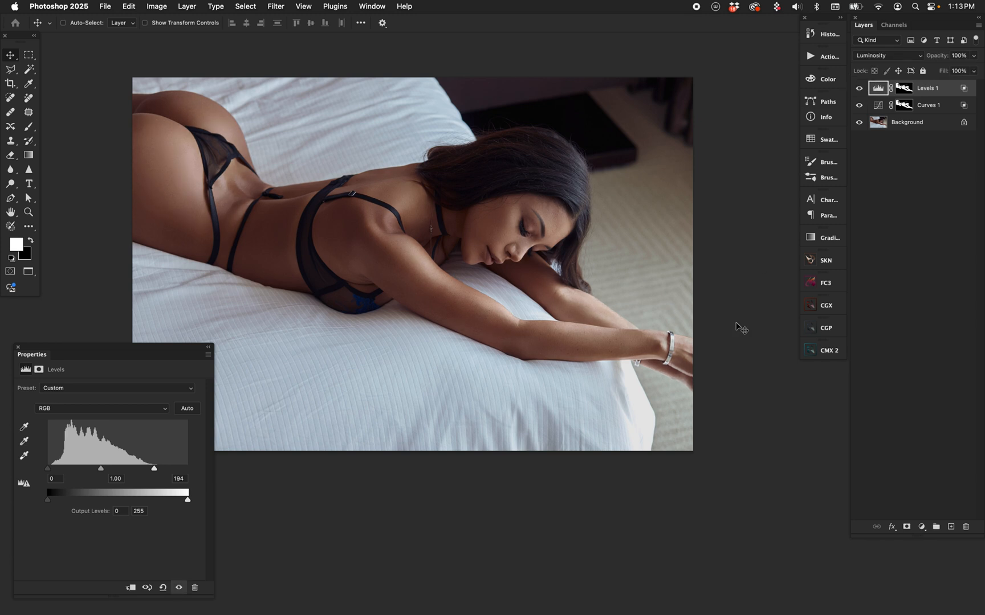
{"action": "mouse_move", "coordinate": [719, 331]}
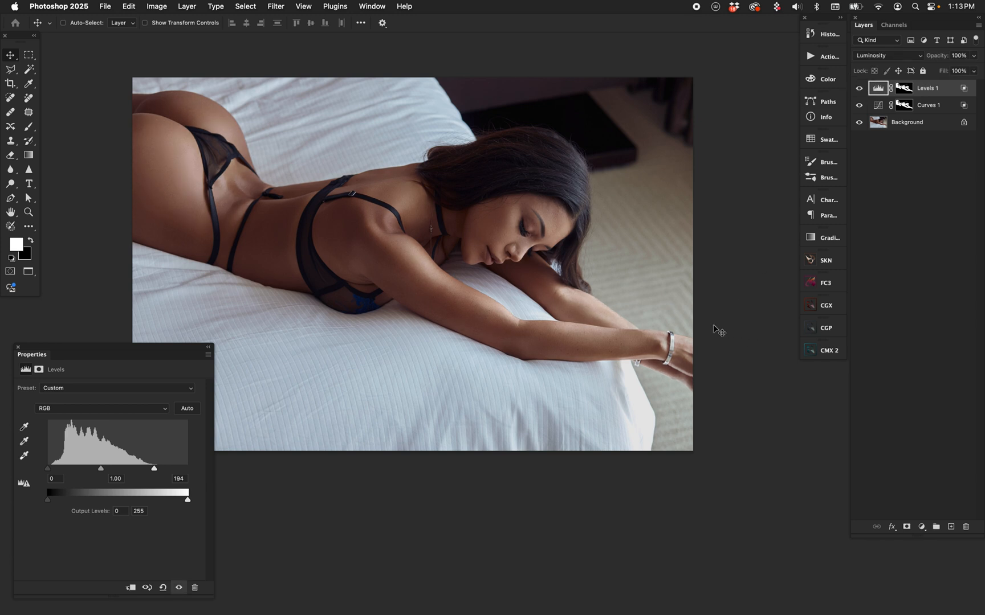
{"action": "mouse_move", "coordinate": [791, 217]}
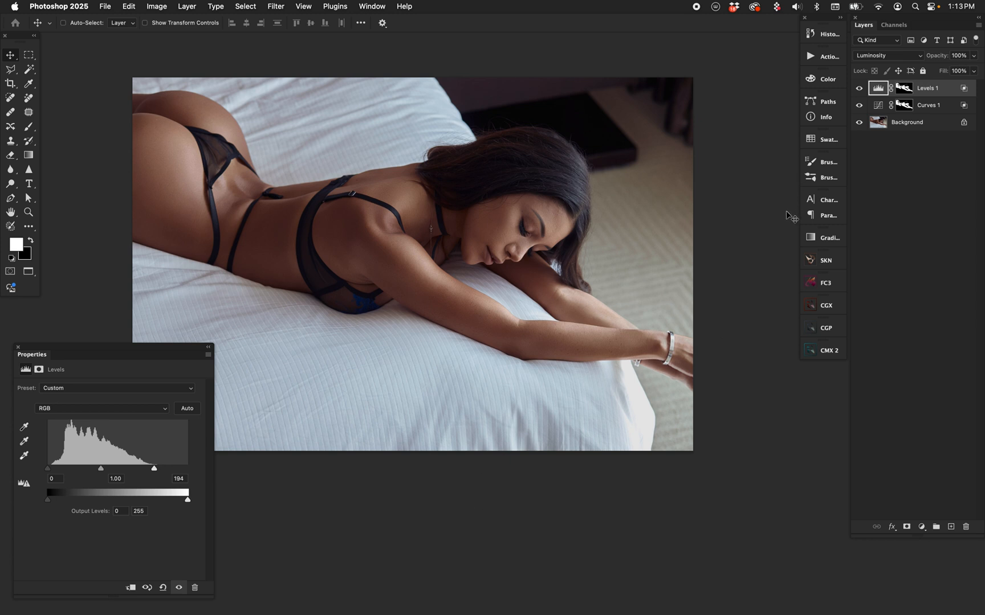
{"action": "mouse_move", "coordinate": [798, 245]}
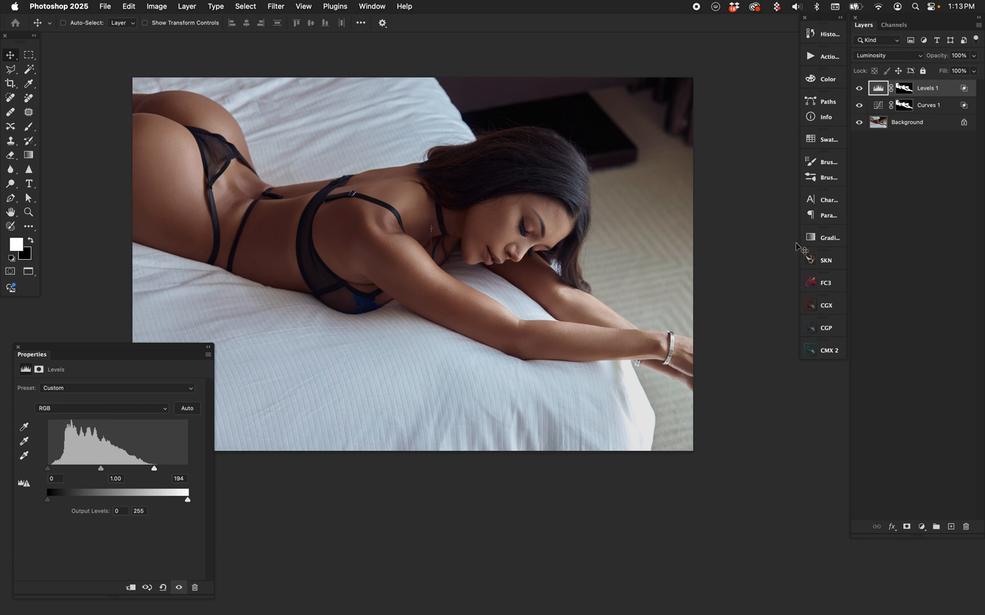
{"action": "mouse_move", "coordinate": [783, 367]}
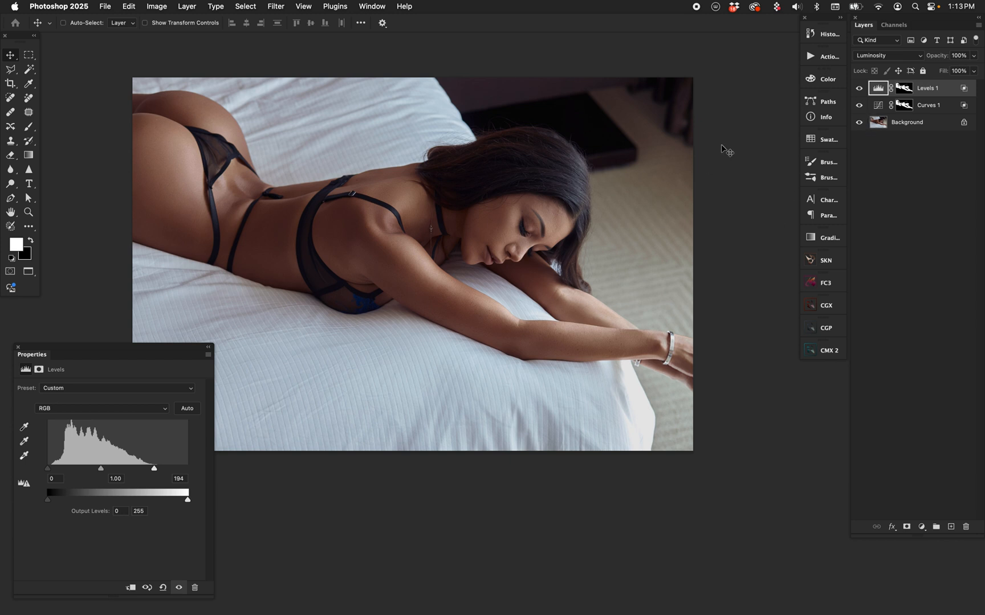
{"action": "mouse_move", "coordinate": [773, 197]}
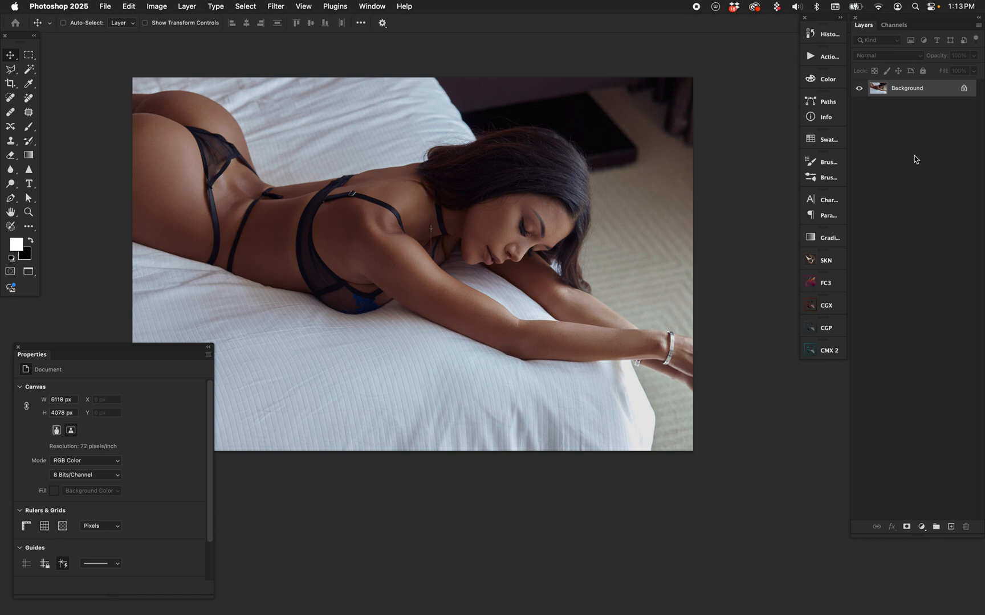
{"action": "left_click", "coordinate": [245, 7]}
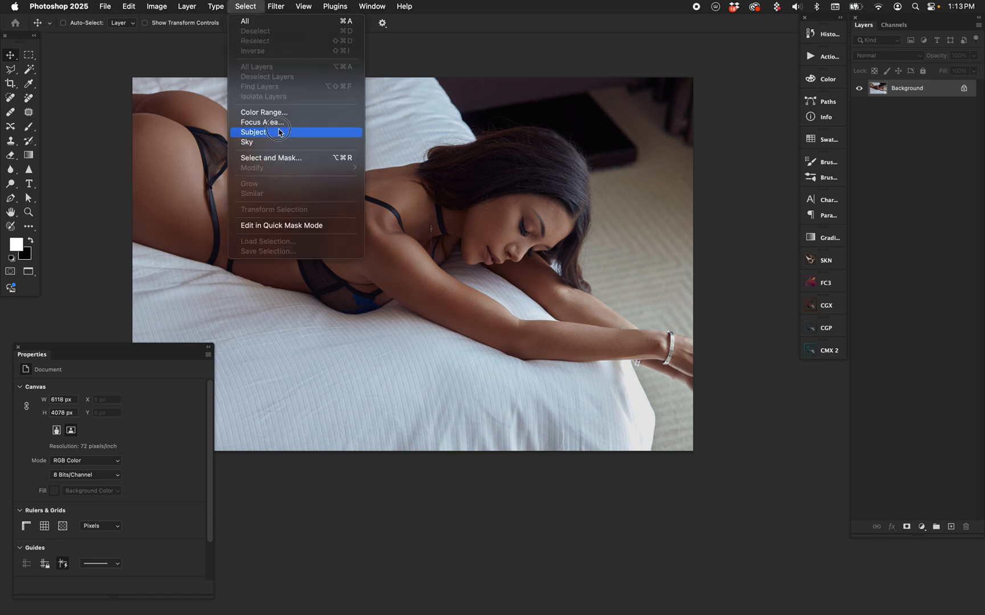
Step: Use Select Subject to outline the woman, then return to the Select menu
{"action": "left_click", "coordinate": [253, 132]}
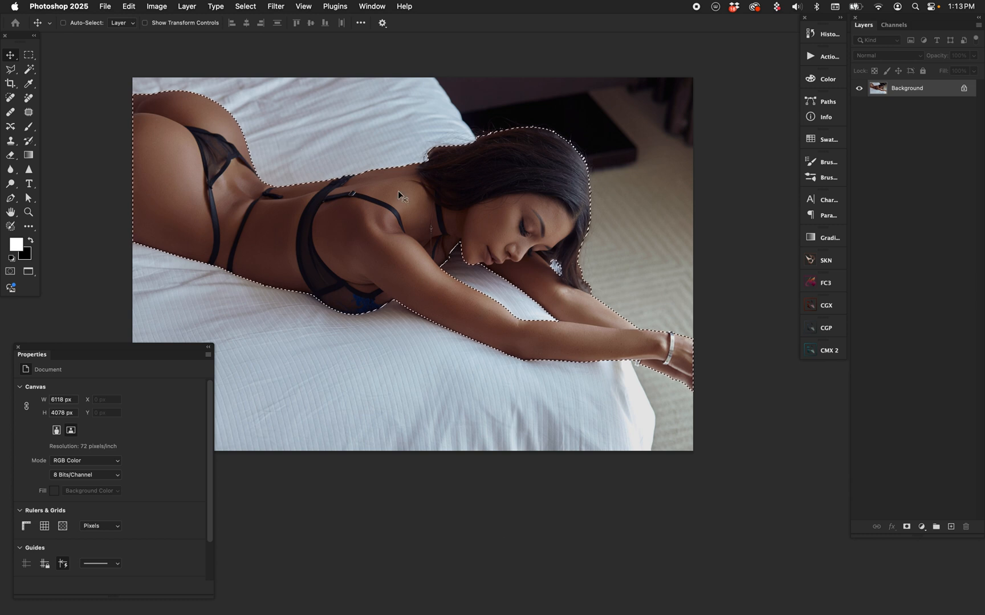
{"action": "left_click", "coordinate": [245, 6]}
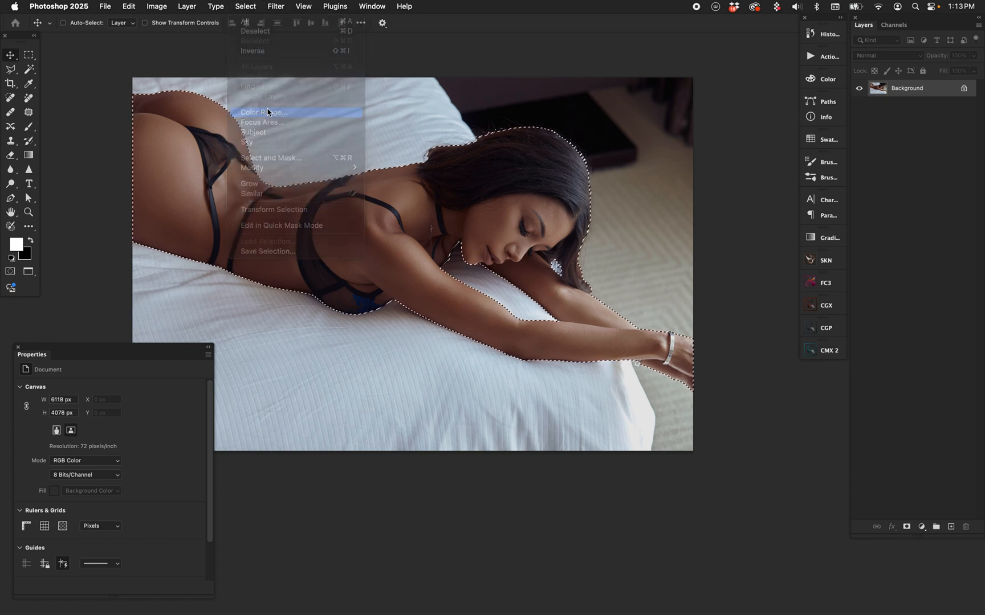
Step: Refine the selection with Color Range set to Skin Tones at fuzziness 160
{"action": "left_click", "coordinate": [263, 113]}
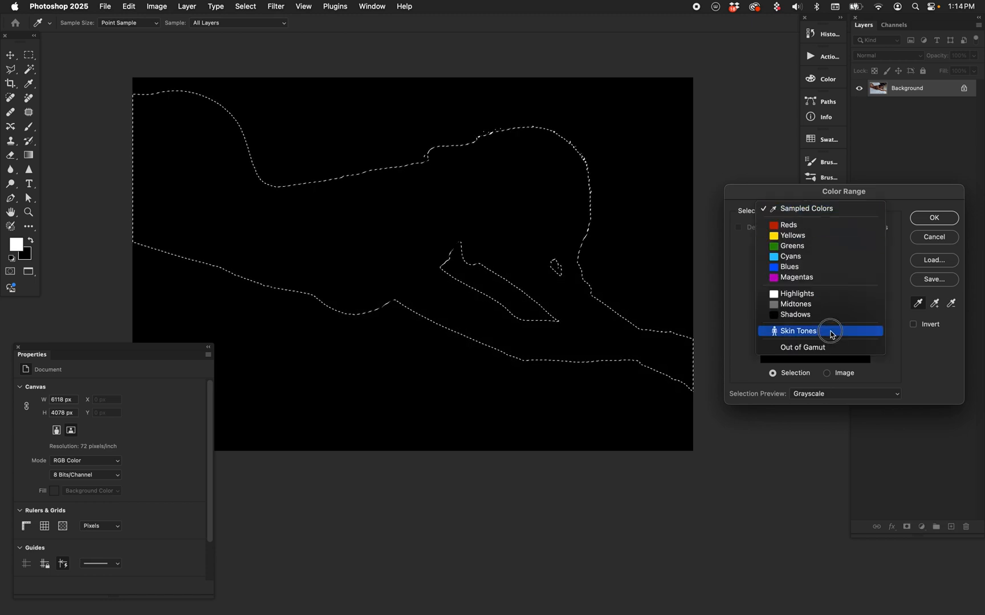
{"action": "left_click", "coordinate": [798, 330]}
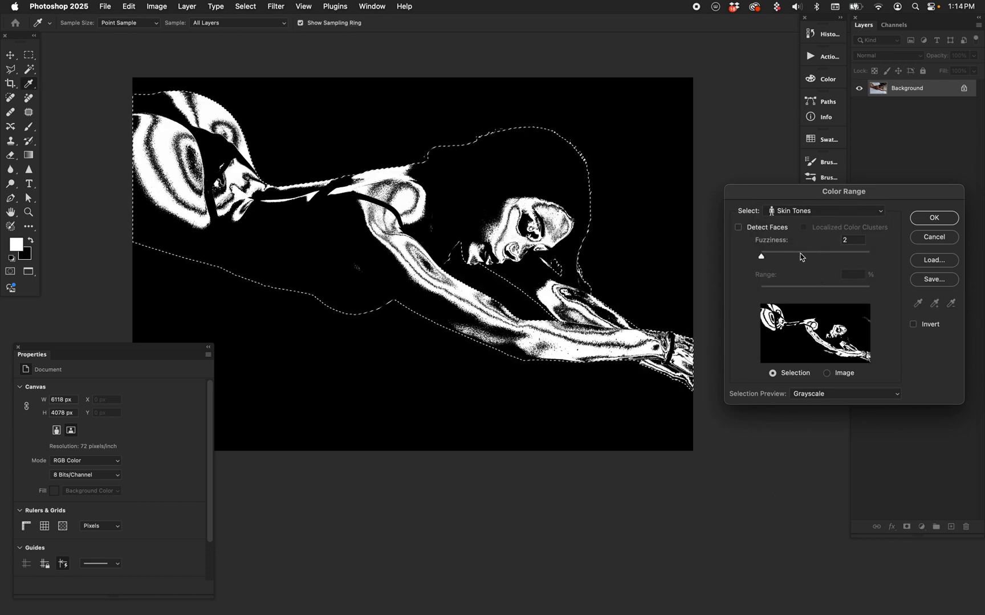
{"action": "left_click_drag", "start_coordinate": [762, 255], "coordinate": [807, 256]}
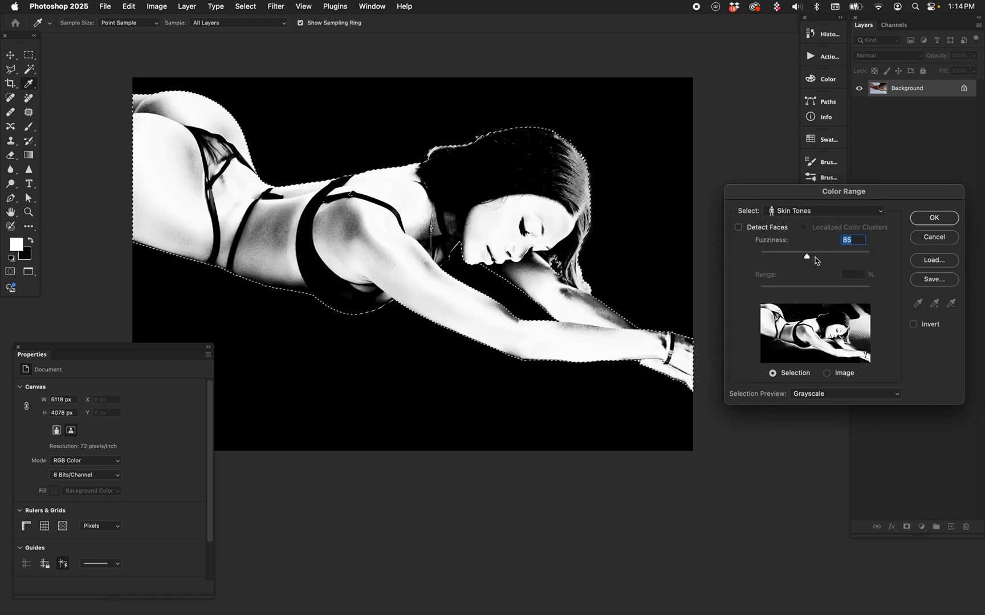
{"action": "left_click_drag", "start_coordinate": [807, 255], "coordinate": [835, 256]}
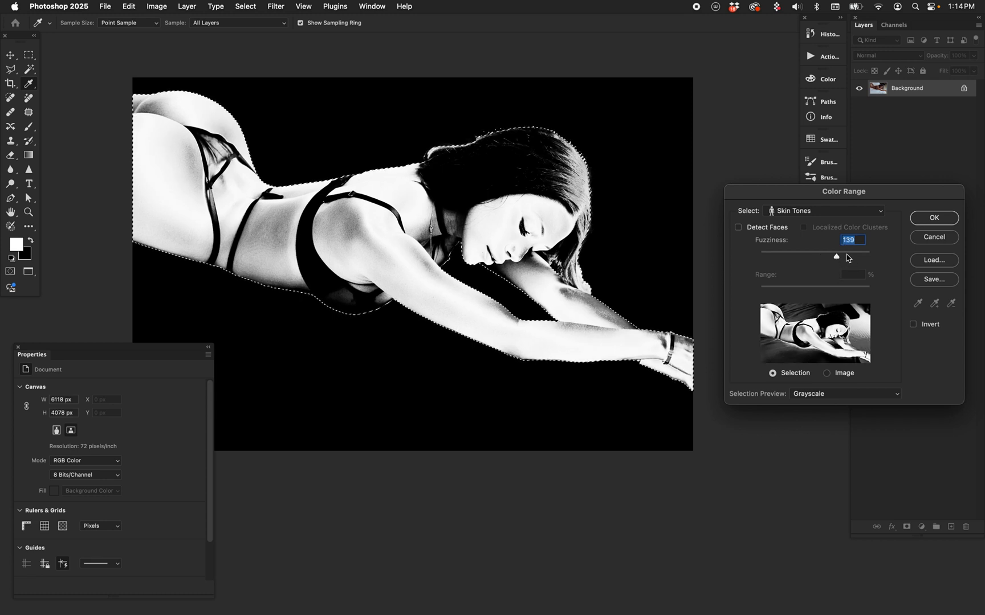
{"action": "left_click_drag", "start_coordinate": [835, 256], "coordinate": [847, 257]}
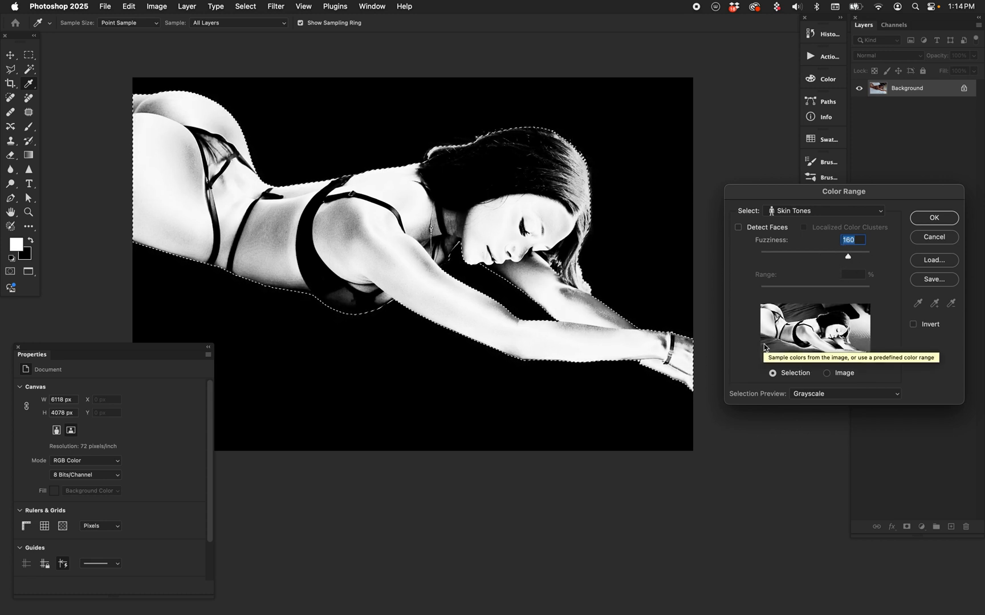
{"action": "left_click_drag", "start_coordinate": [847, 256], "coordinate": [850, 257]}
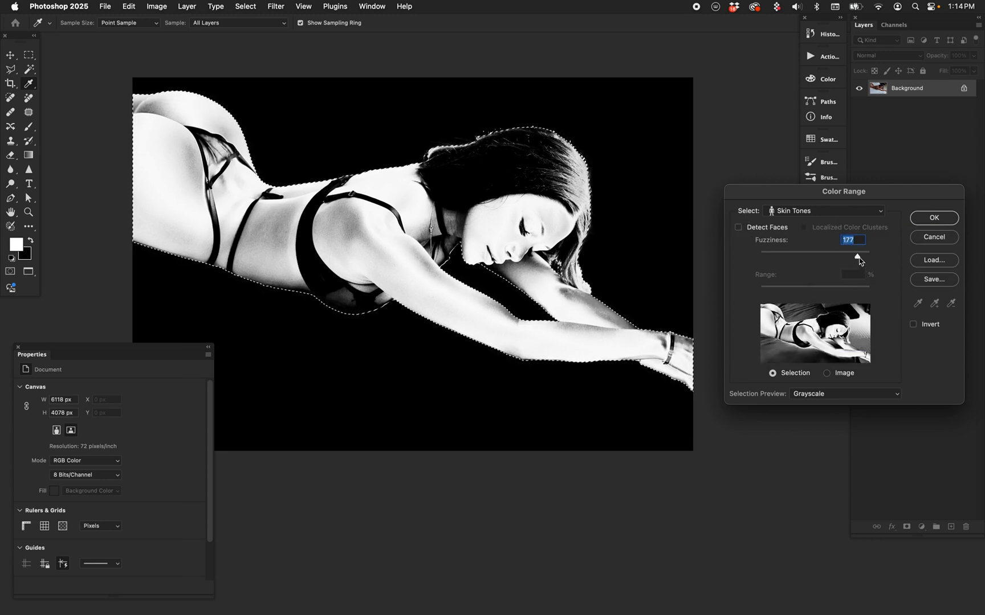
{"action": "left_click_drag", "start_coordinate": [858, 257], "coordinate": [848, 256]}
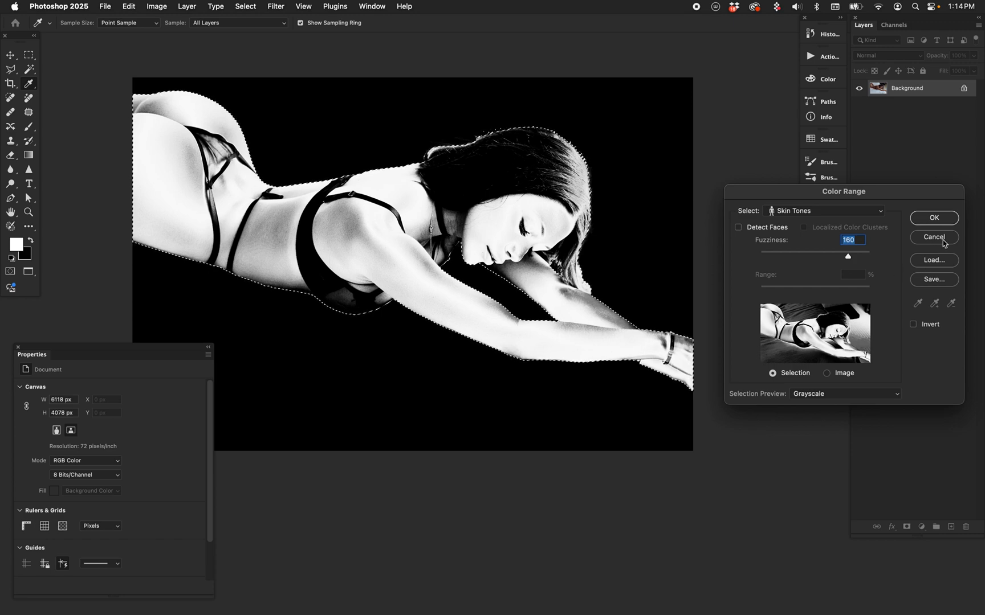
{"action": "left_click", "coordinate": [933, 217]}
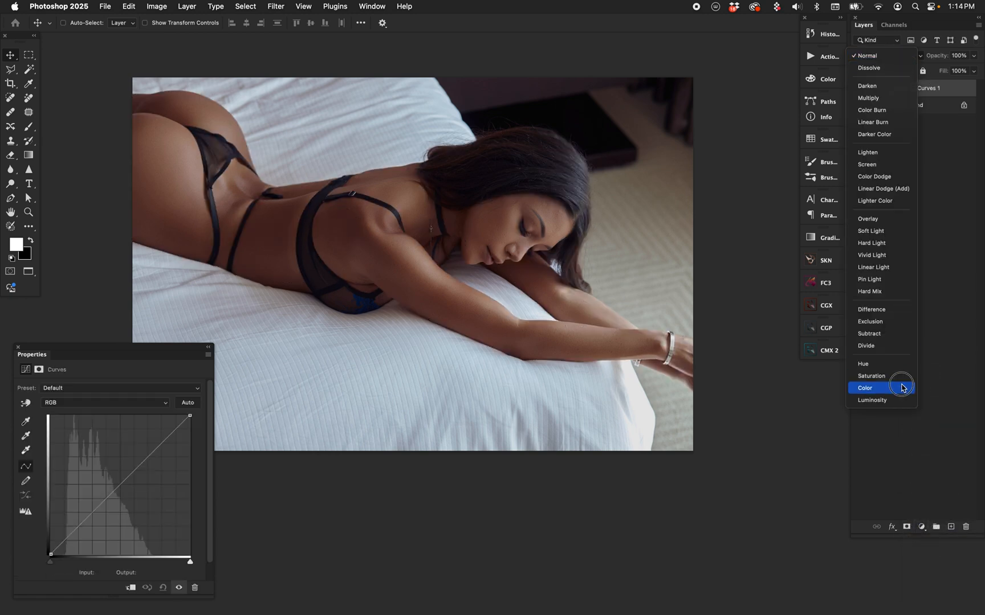
Step: Set the new Curves layer to Luminosity and raise its midtone point to brighten the skin
{"action": "left_click", "coordinate": [872, 400]}
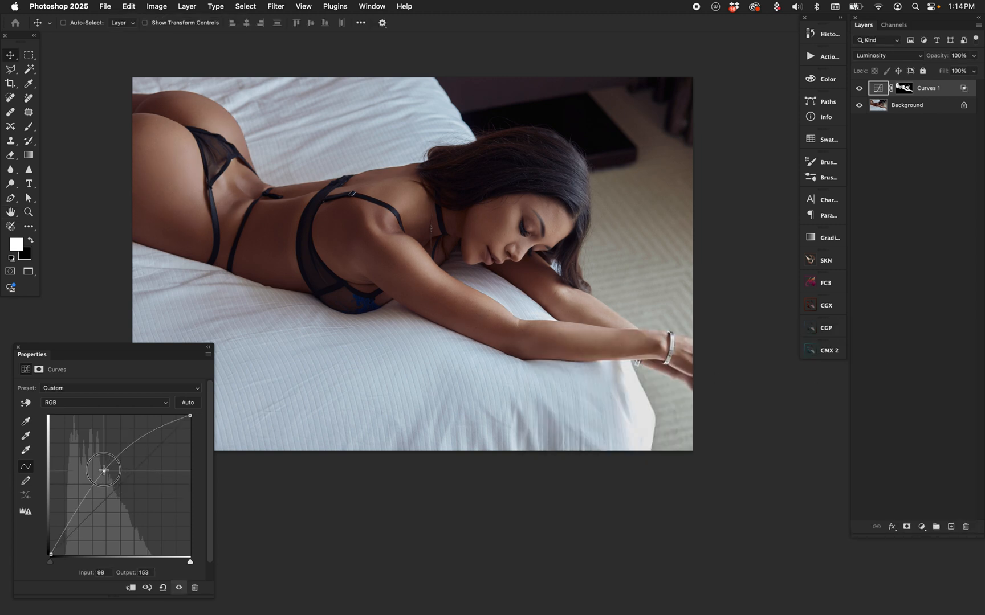
{"action": "left_click_drag", "start_coordinate": [103, 469], "coordinate": [96, 466]}
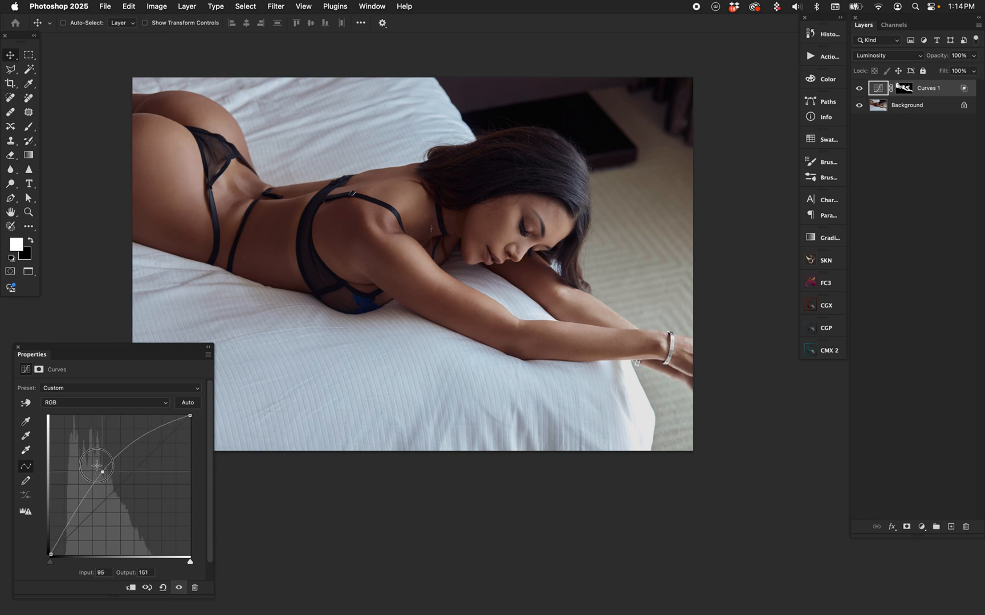
{"action": "left_click_drag", "start_coordinate": [99, 466], "coordinate": [99, 454]}
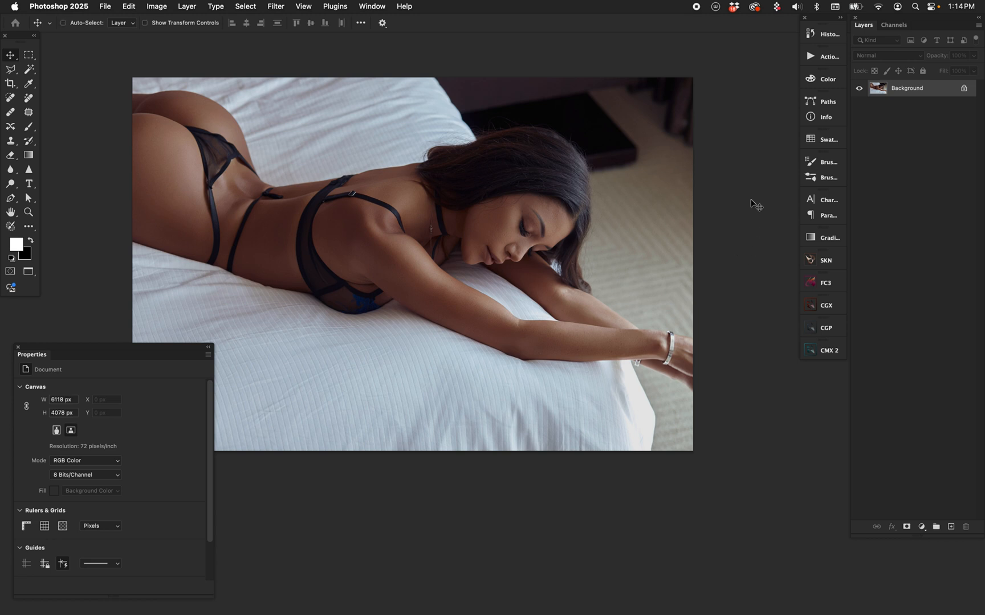
{"action": "mouse_move", "coordinate": [858, 472]}
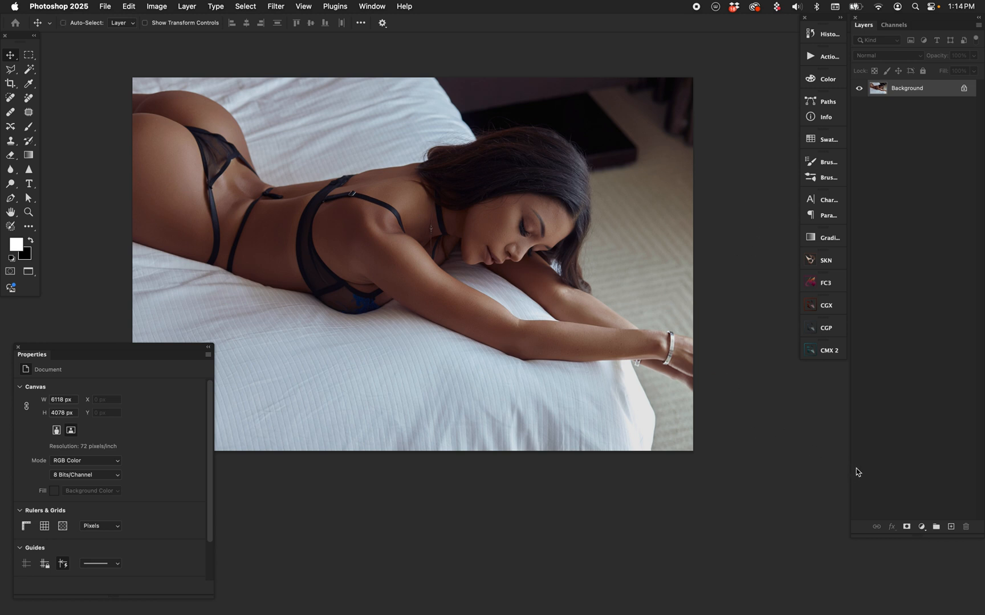
Step: Add a grey Solid Color fill layer as Layer 1 above the Background and hide it
{"action": "left_click", "coordinate": [921, 527]}
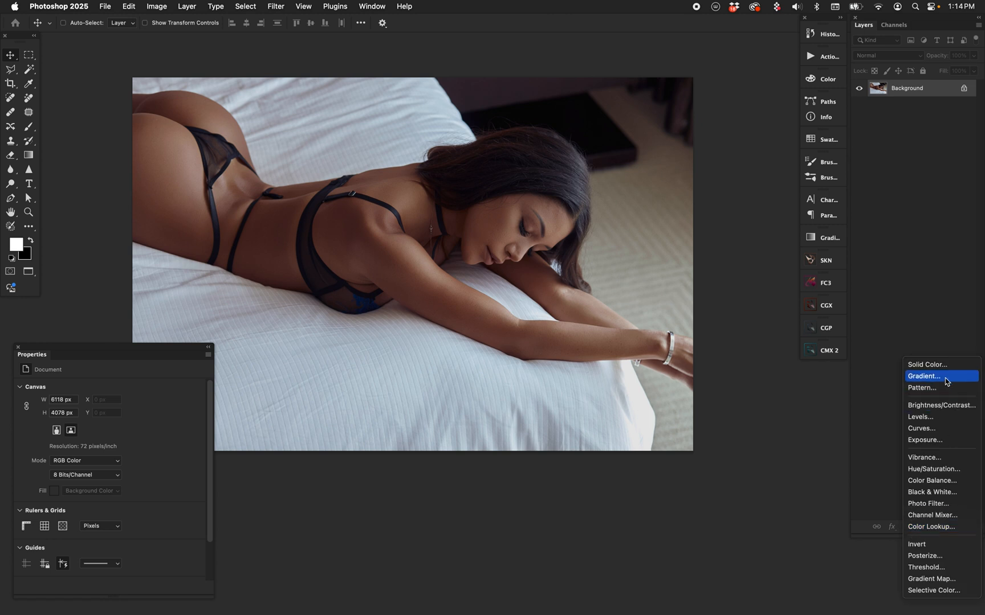
{"action": "left_click", "coordinate": [923, 376]}
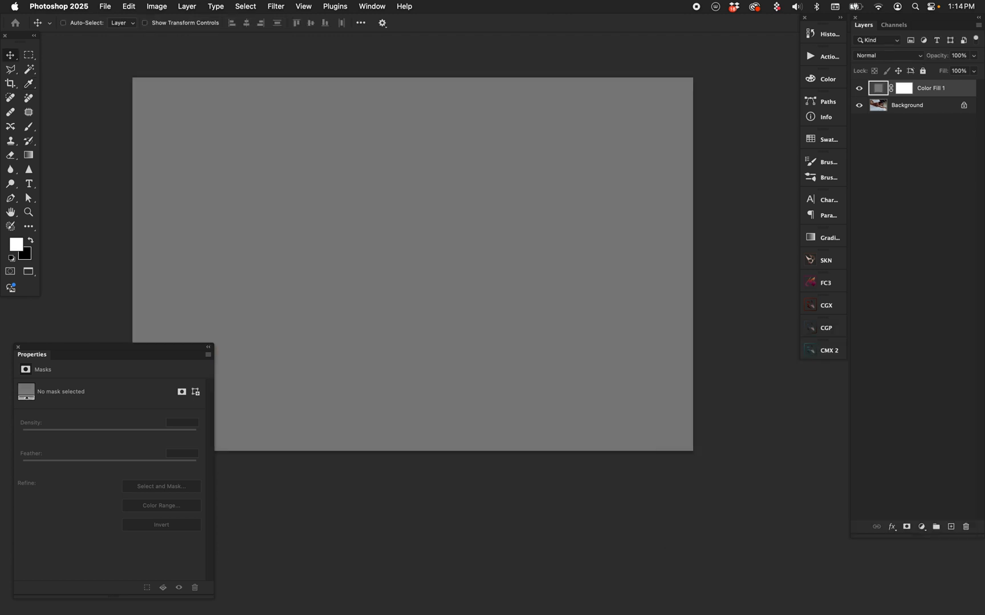
{"action": "left_click", "coordinate": [889, 55]}
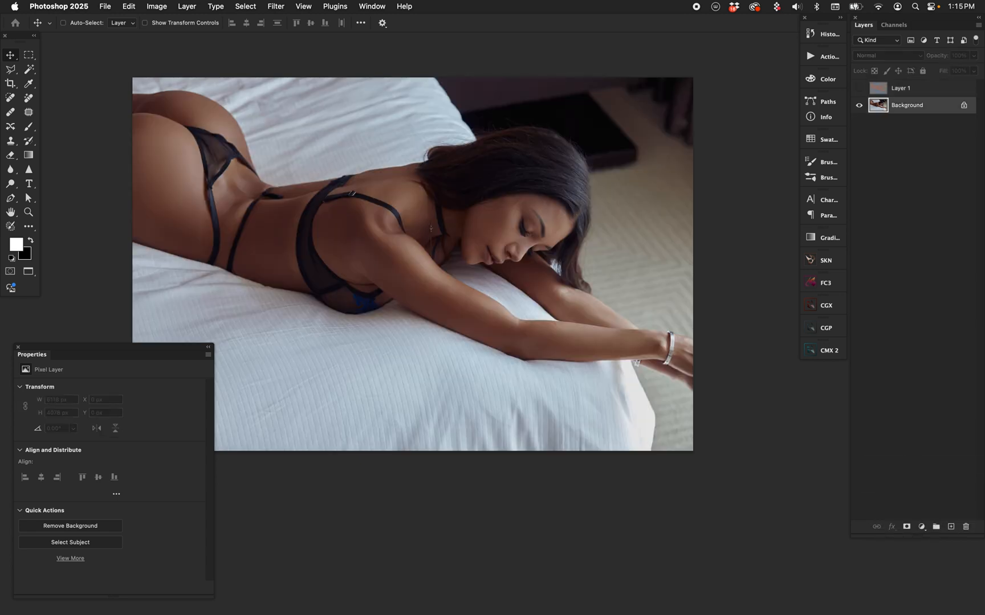
Step: Make a Skin Tones Color Range selection with fuzziness lowered to about 41
{"action": "left_click", "coordinate": [245, 7]}
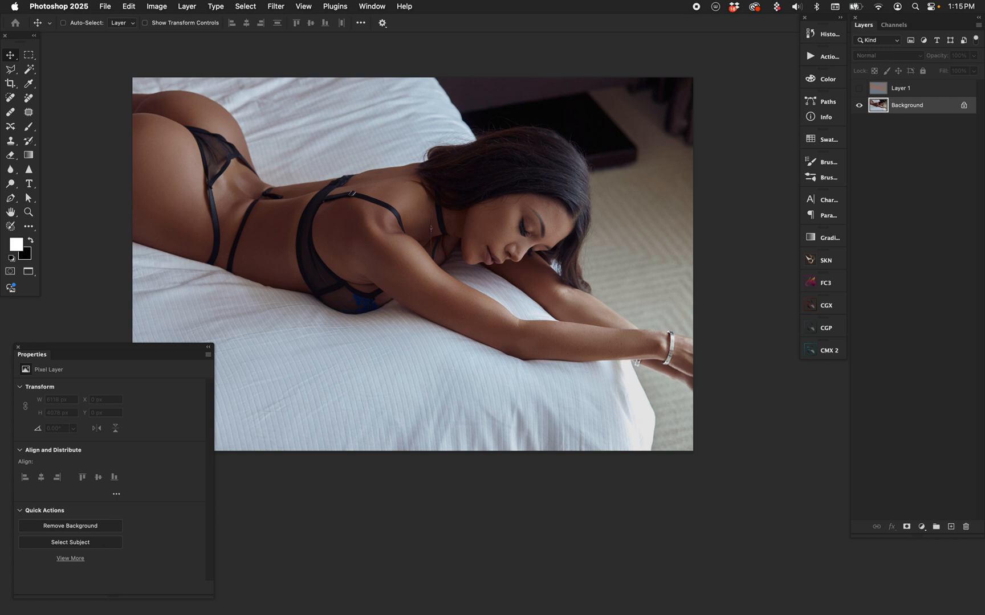
{"action": "left_click", "coordinate": [70, 543]}
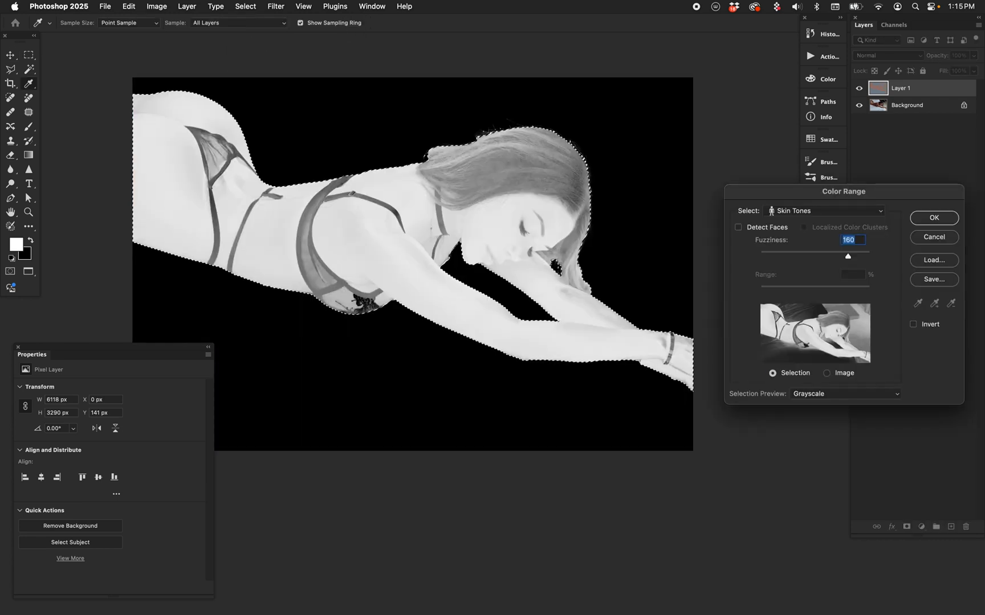
{"action": "left_click_drag", "start_coordinate": [847, 257], "coordinate": [782, 257]}
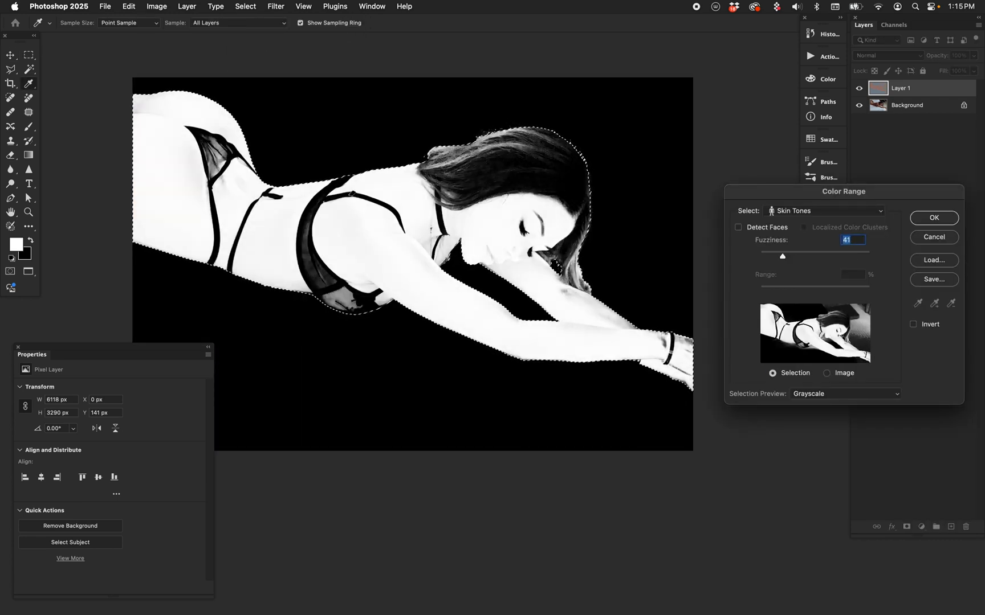
{"action": "left_click_drag", "start_coordinate": [782, 256], "coordinate": [772, 256]}
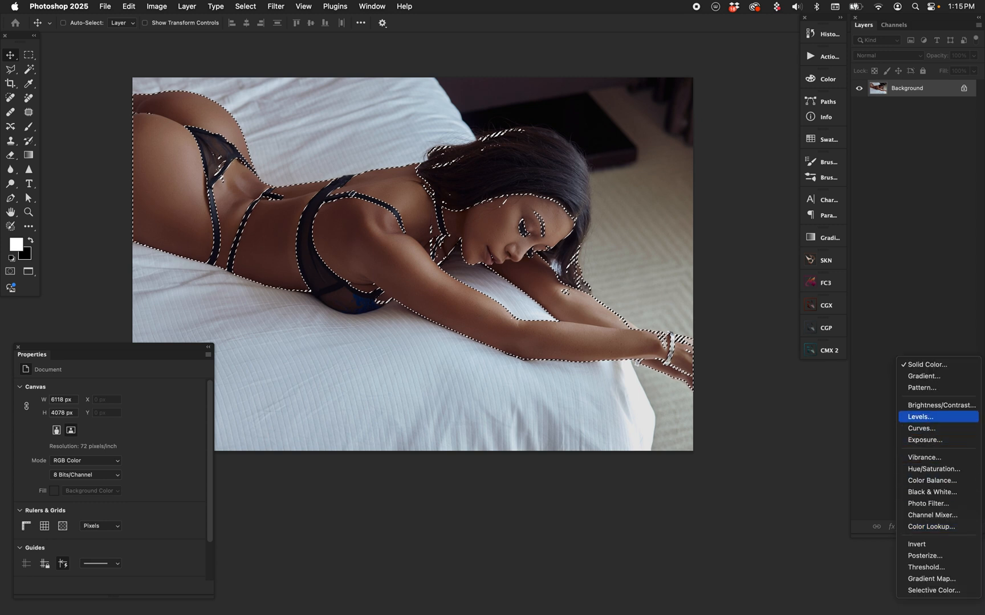
{"action": "left_click", "coordinate": [920, 416]}
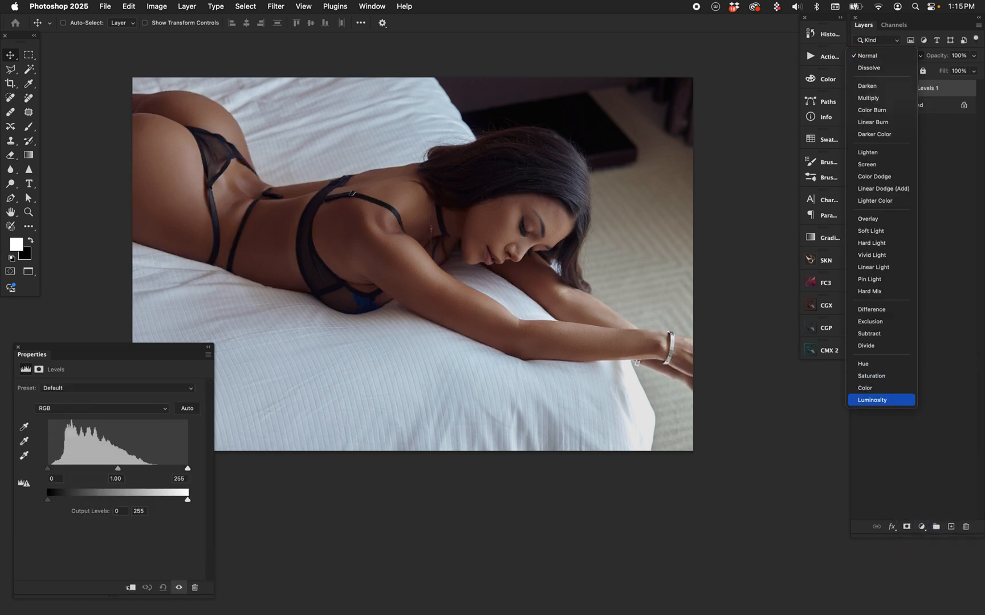
{"action": "left_click", "coordinate": [872, 400]}
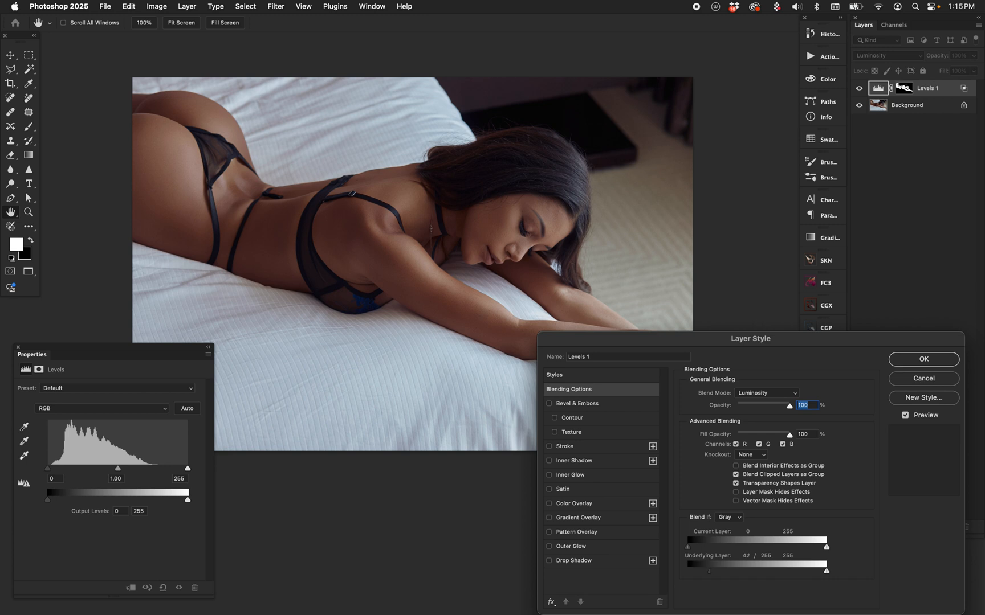
{"action": "left_click", "coordinate": [922, 359]}
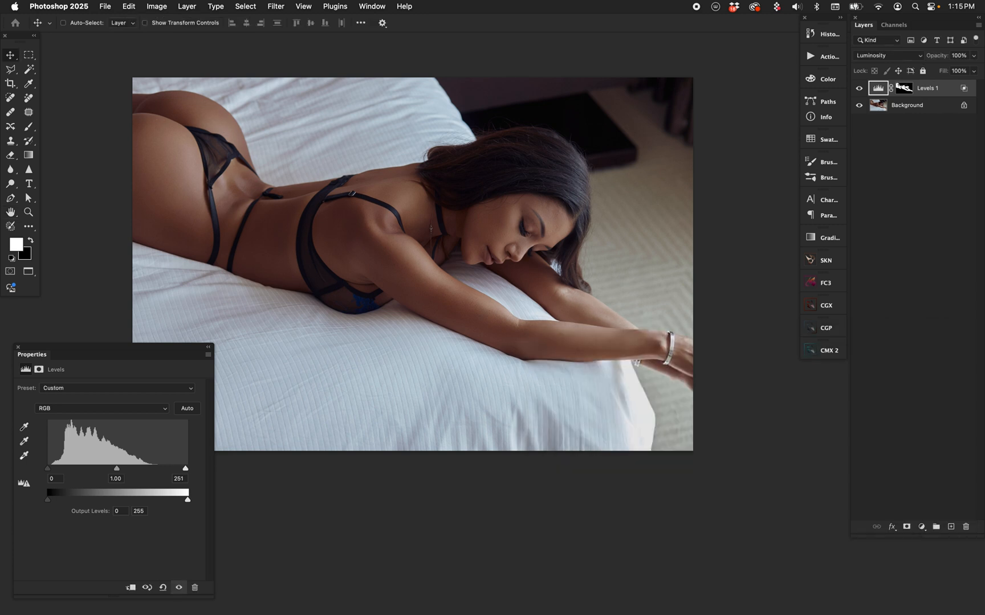
{"action": "left_click_drag", "start_coordinate": [186, 469], "coordinate": [142, 468]}
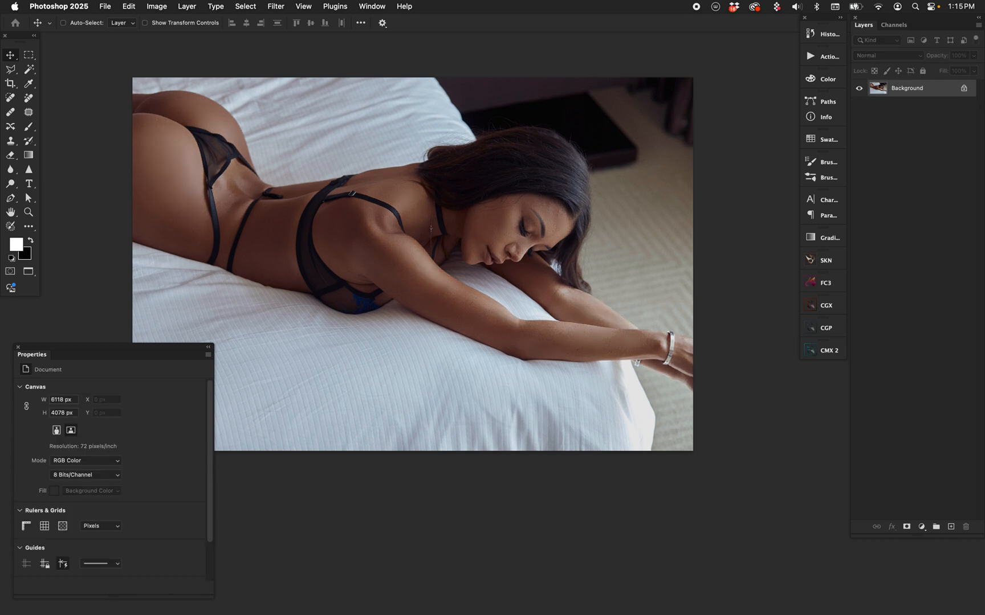
Step: Run the SKN panel action to create a Curves 1 layer with a skin-tone mask
{"action": "left_click", "coordinate": [827, 260]}
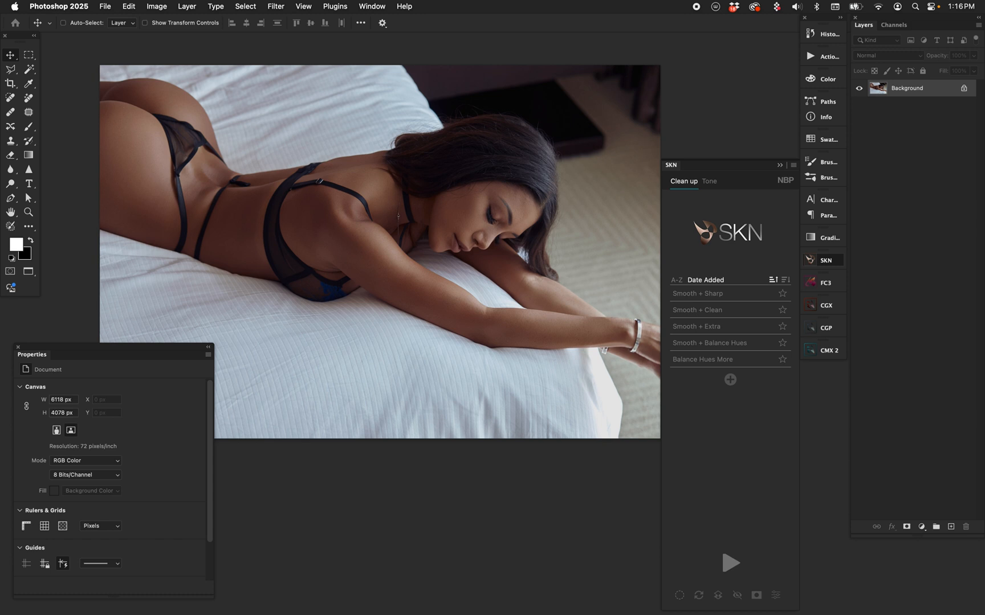
{"action": "left_click", "coordinate": [679, 595]}
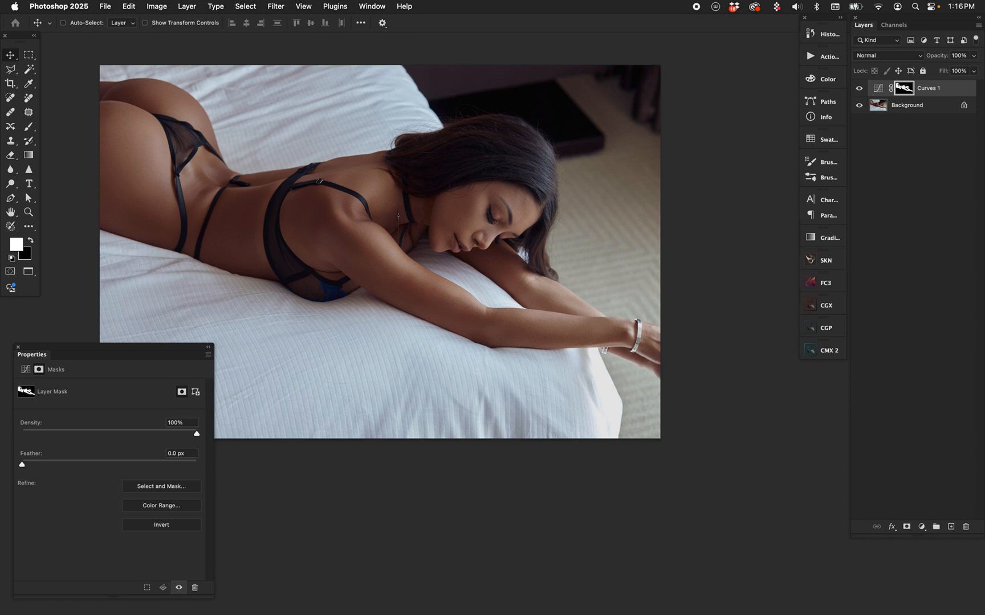
Step: Lift Curves 1 midtones to about input 92, output 144, and set Luminosity blending
{"action": "left_click", "coordinate": [878, 88]}
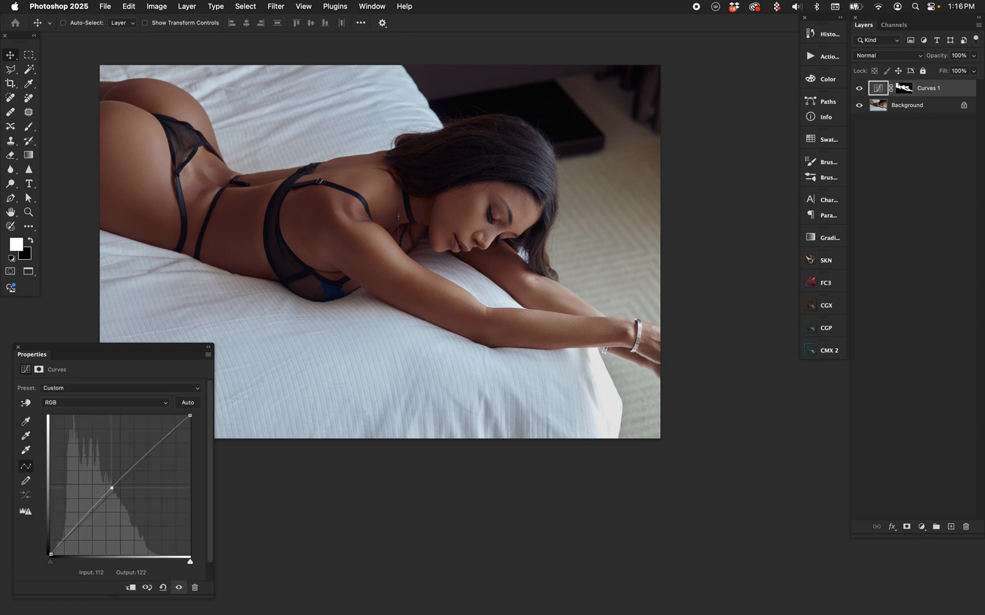
{"action": "left_click_drag", "start_coordinate": [112, 487], "coordinate": [103, 476]}
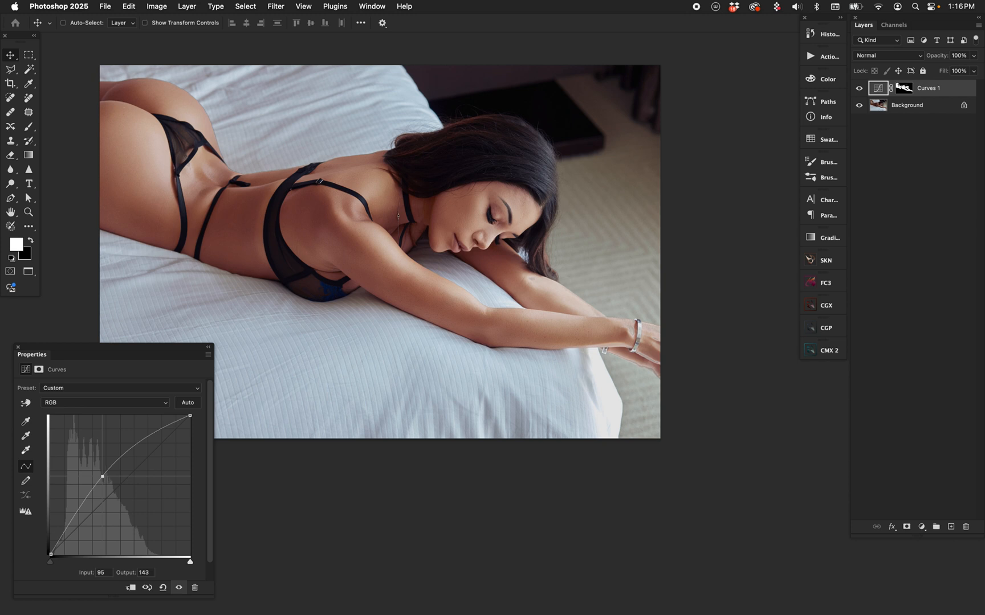
{"action": "left_click_drag", "start_coordinate": [101, 477], "coordinate": [100, 475]}
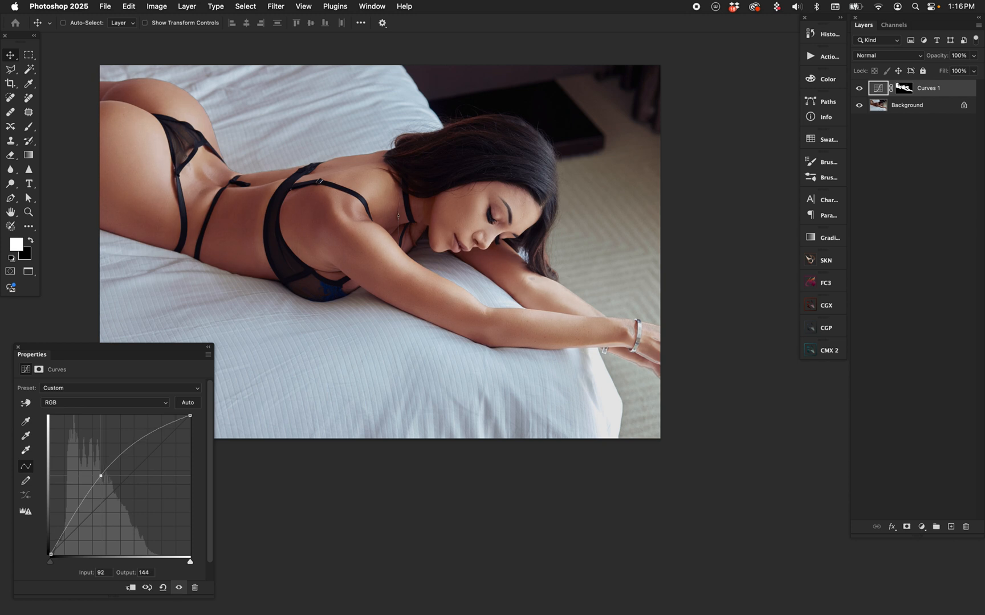
{"action": "left_click", "coordinate": [885, 55]}
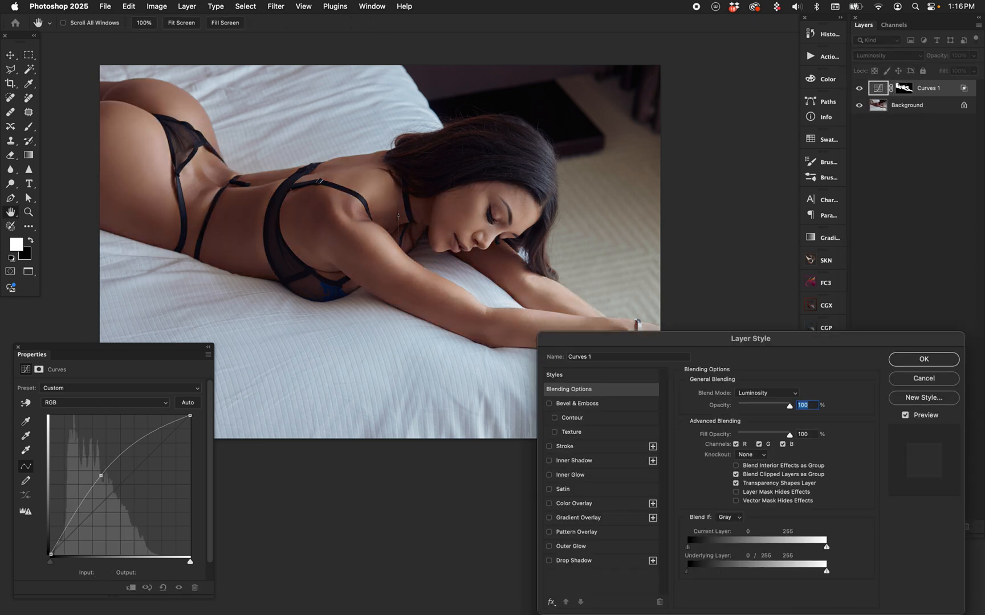
Step: Confirm Luminosity blending for Curves 1 and return to the SKN skin panel presets
{"action": "left_click", "coordinate": [922, 359]}
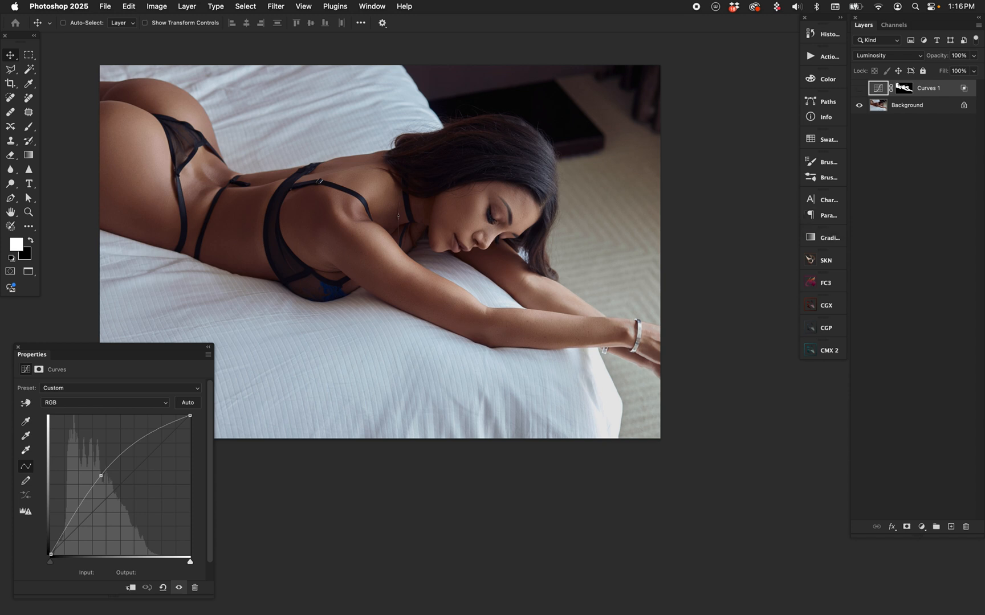
{"action": "left_click", "coordinate": [859, 88]}
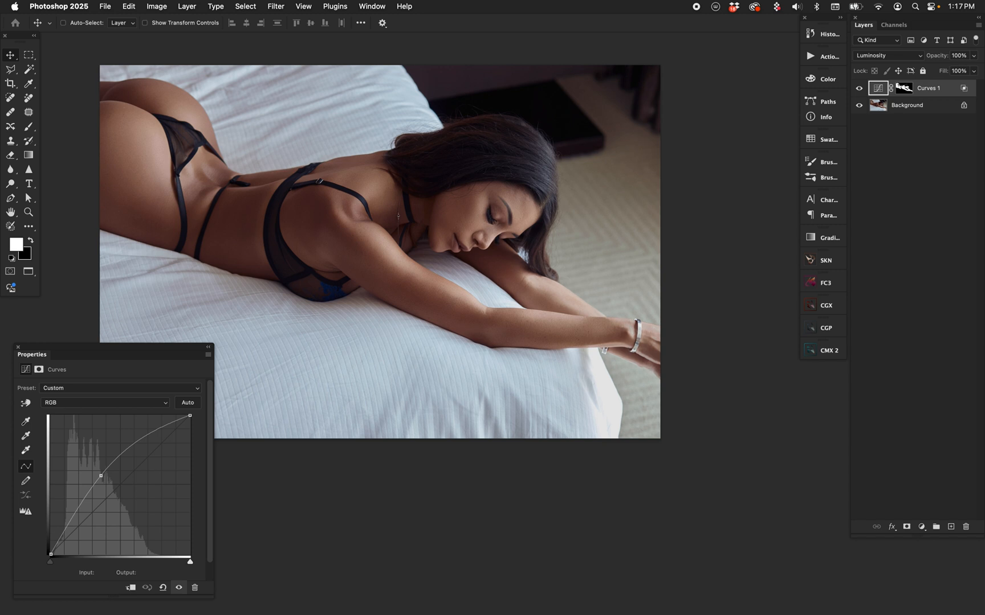
{"action": "left_click", "coordinate": [827, 260]}
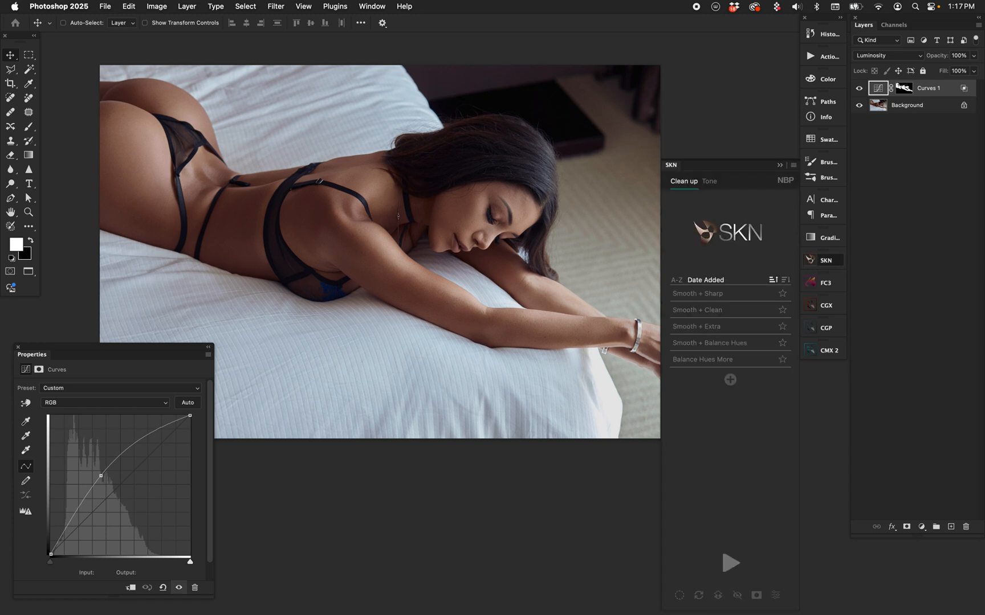